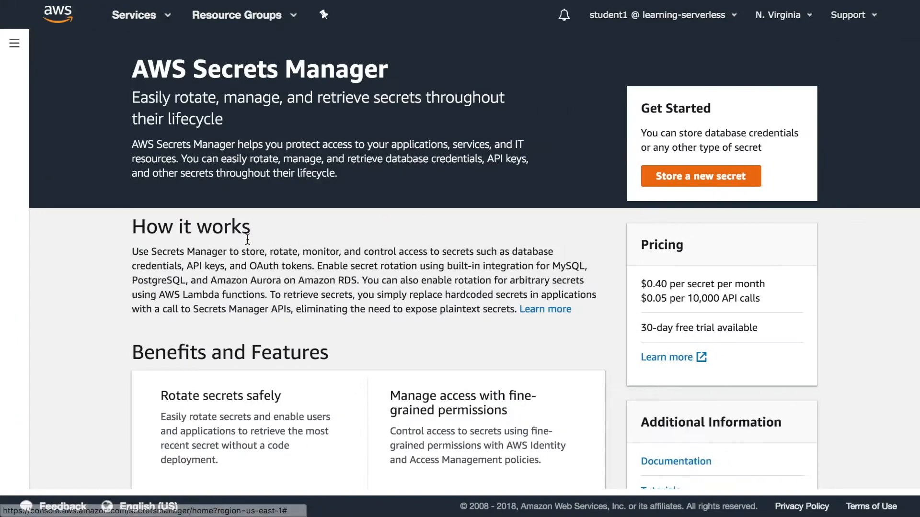
Look over the AWS Secrets Manager service landing page
double_click(259, 69)
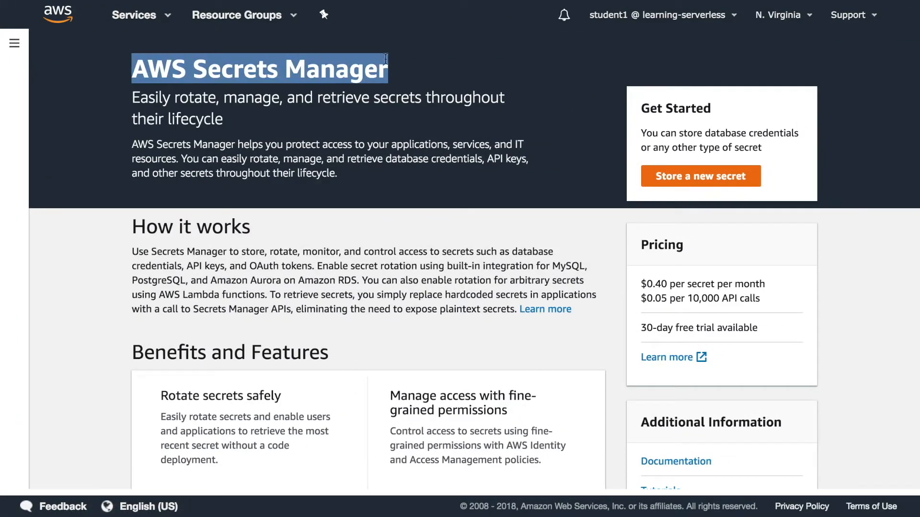
mouse_move(380, 28)
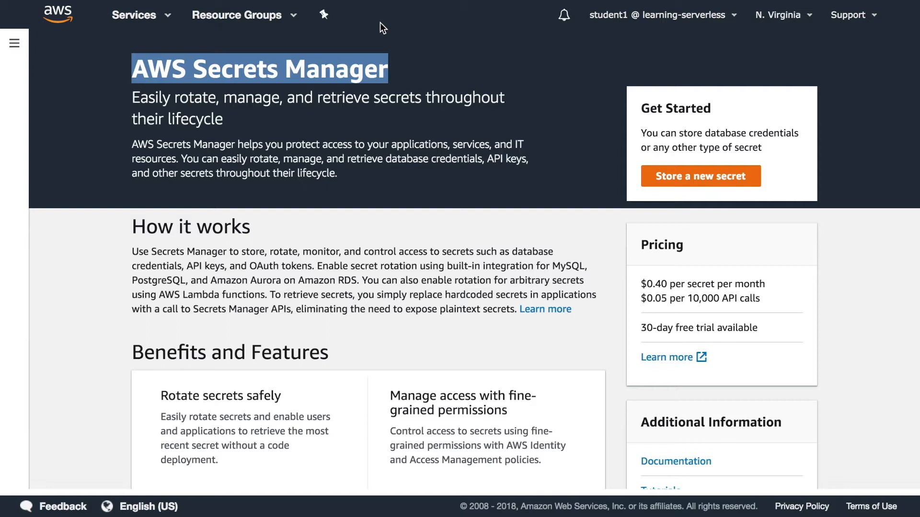
scroll("down", 3)
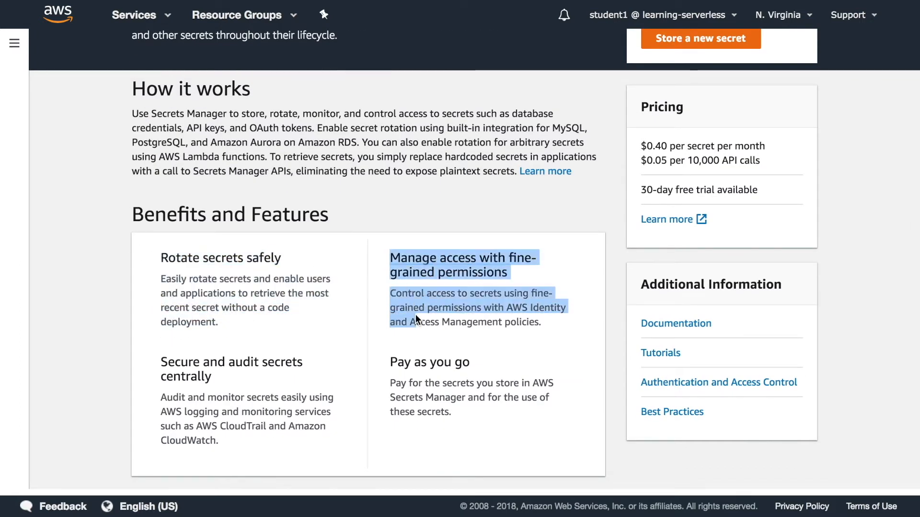
left_click(162, 361)
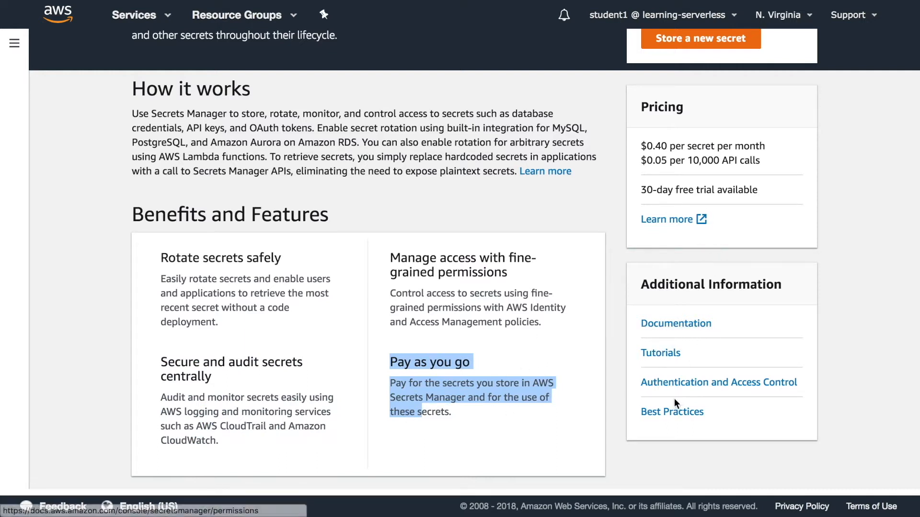
scroll("up", 3)
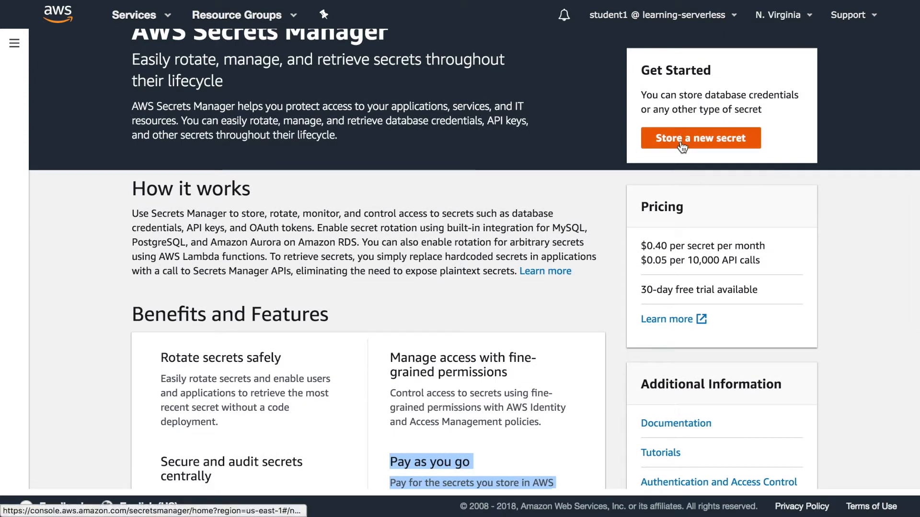
Start storing a new secret and pick Credentials for other database as its type
left_click(699, 138)
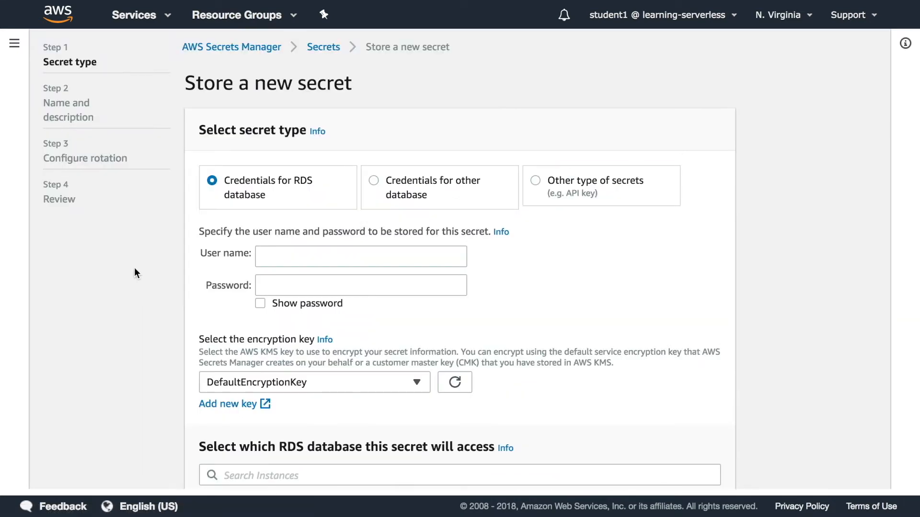
mouse_move(79, 164)
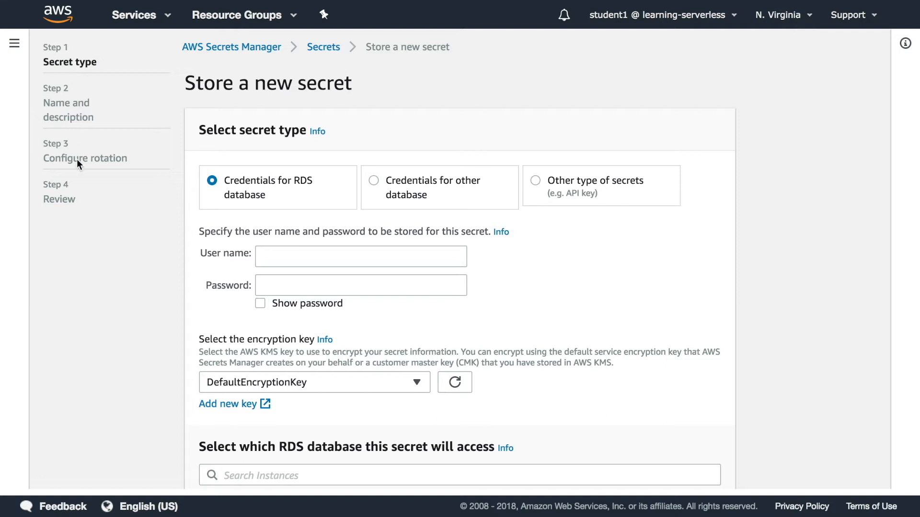
mouse_move(79, 183)
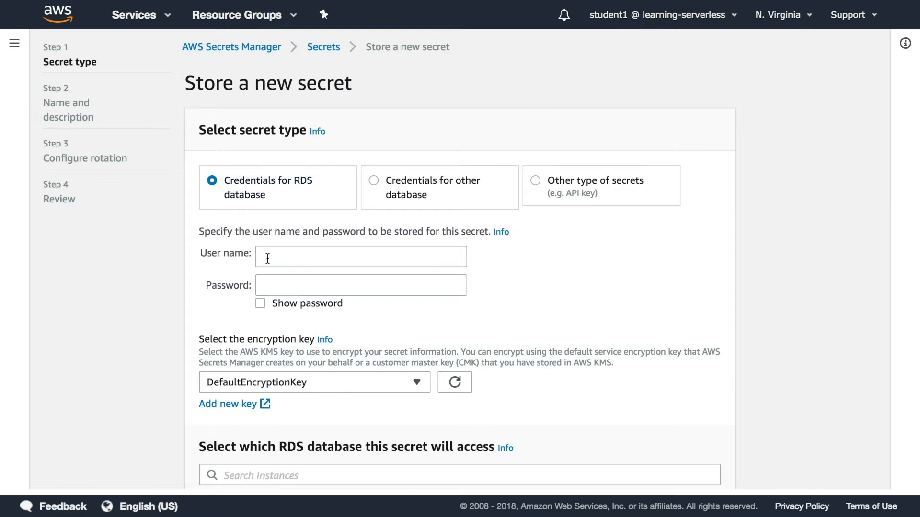
mouse_move(252, 261)
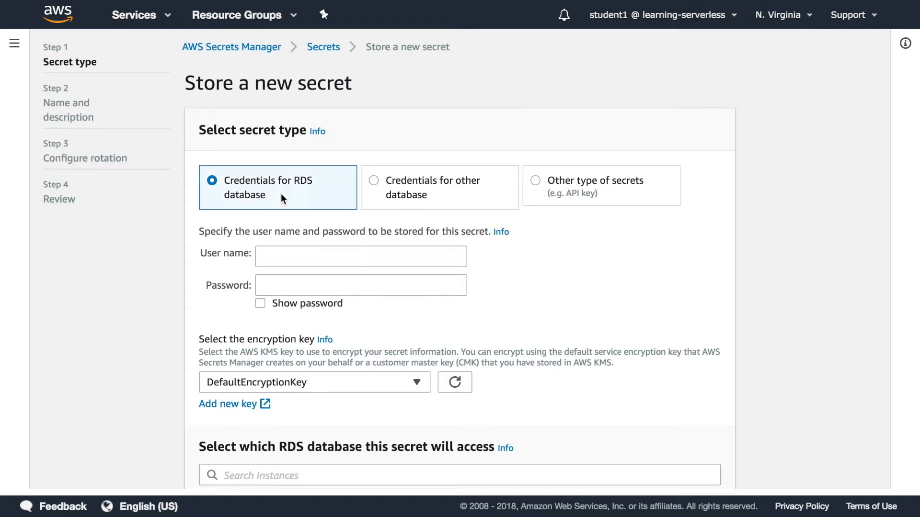
scroll("down", 3)
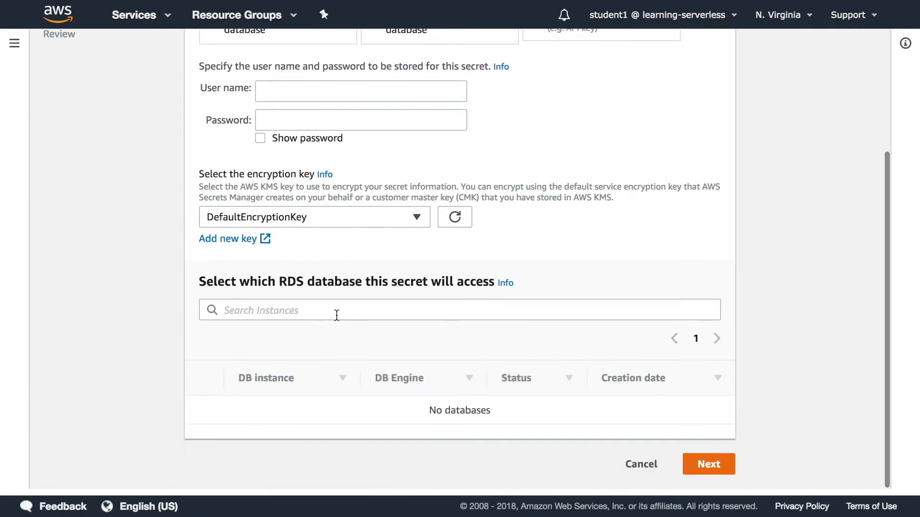
mouse_move(397, 349)
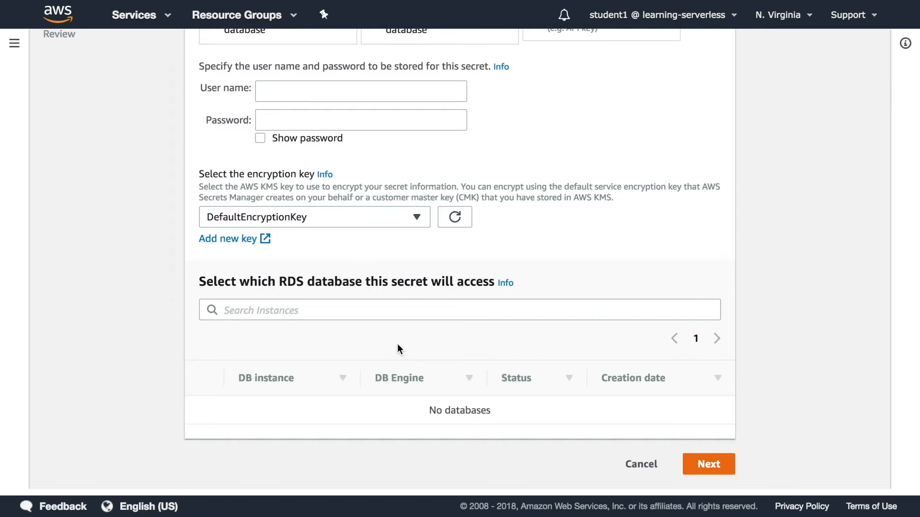
scroll("up", 3)
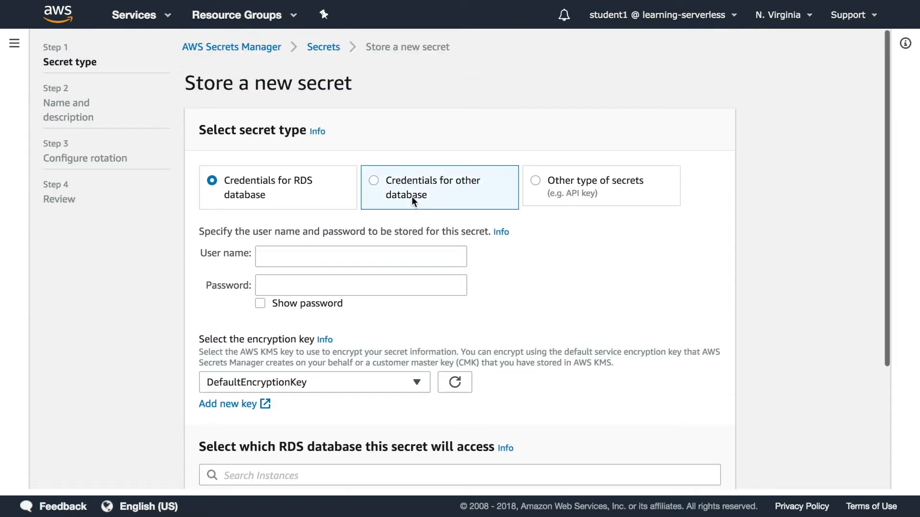
left_click(374, 180)
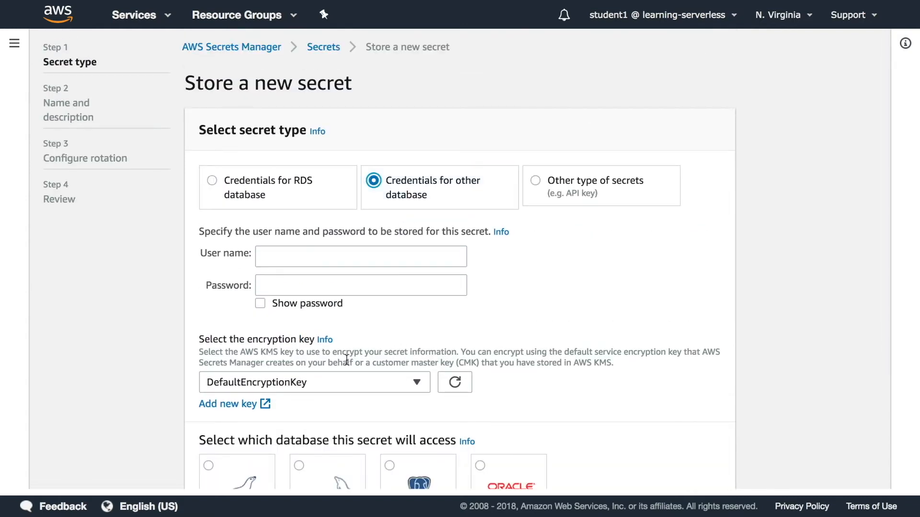
scroll("down", 3)
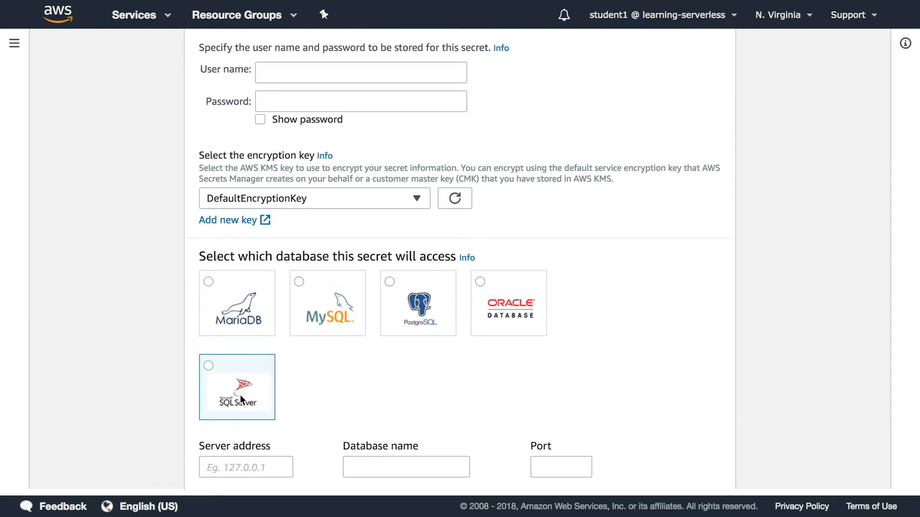
scroll("down", 3)
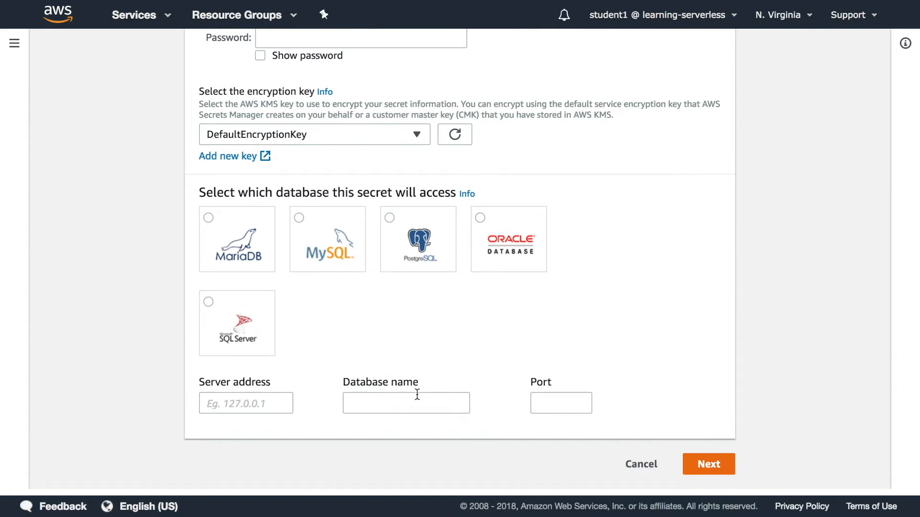
scroll("up", 3)
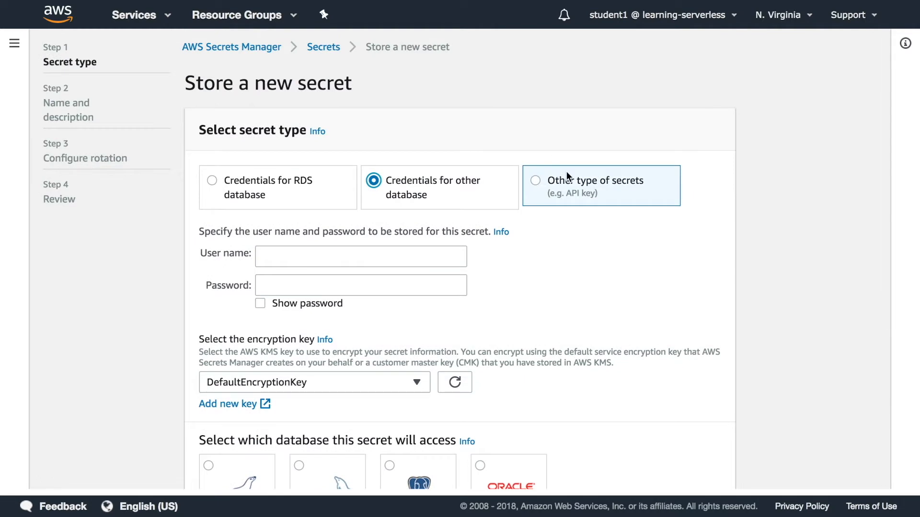
left_click(534, 180)
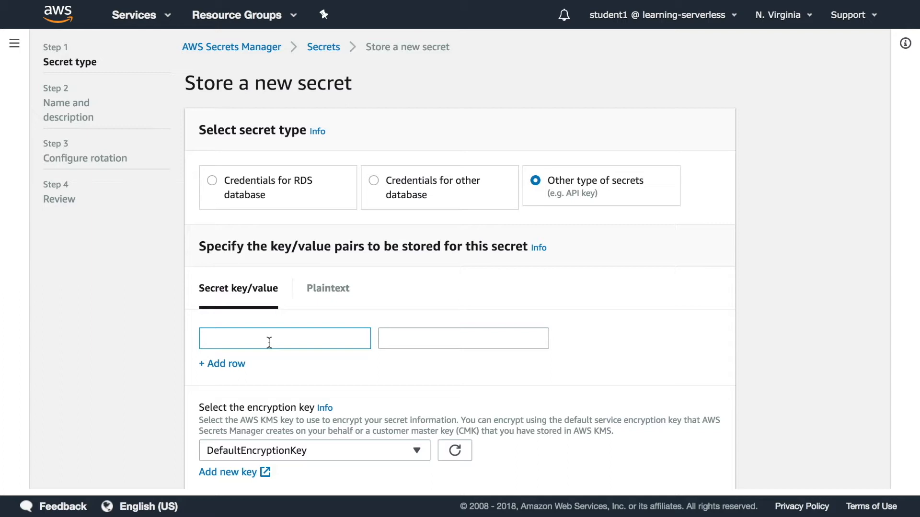
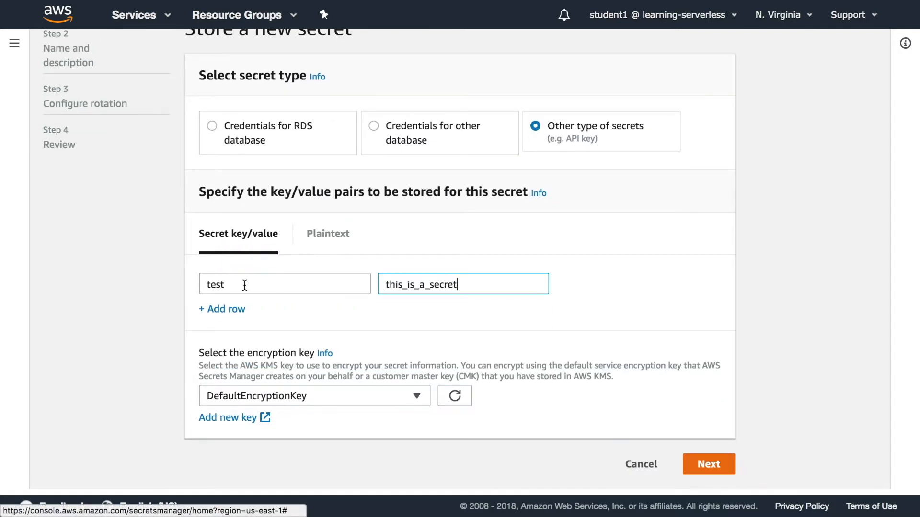
mouse_move(737, 444)
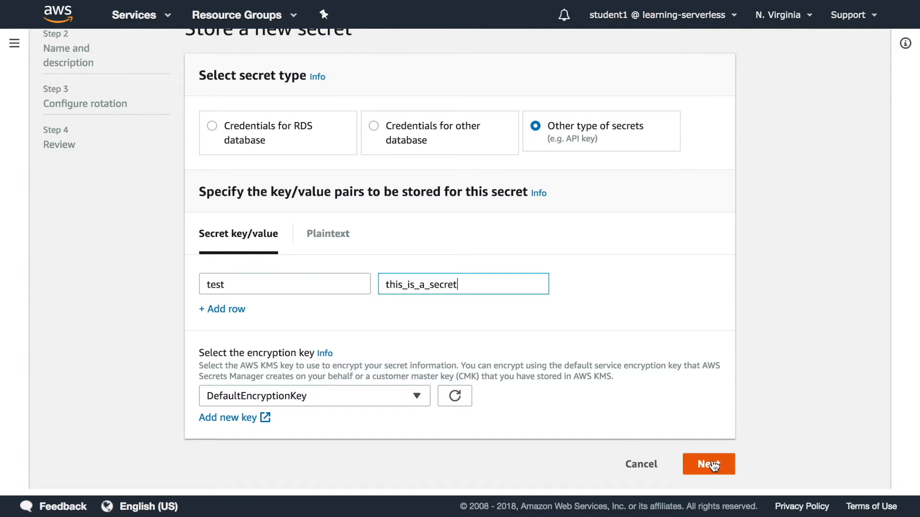
Name the secret 'test/secret', described as 'this is a super secret!', and continue
left_click(708, 464)
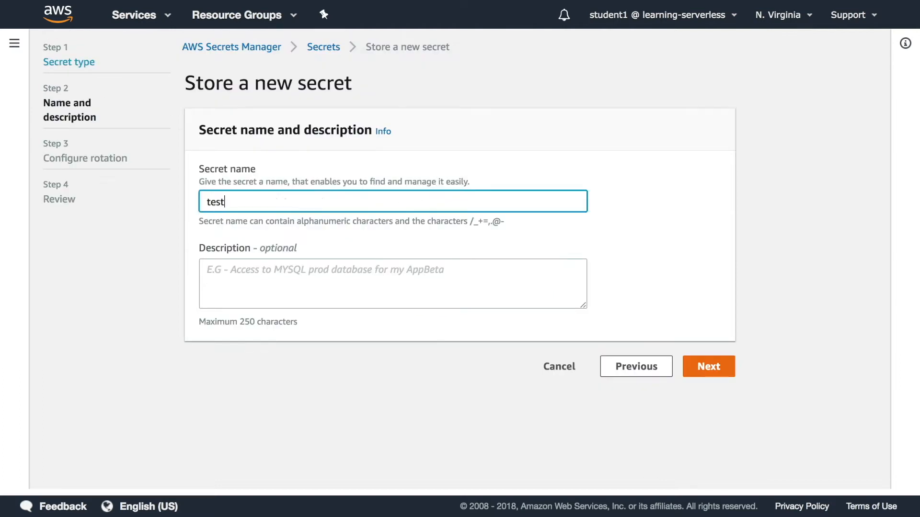
type("/secret")
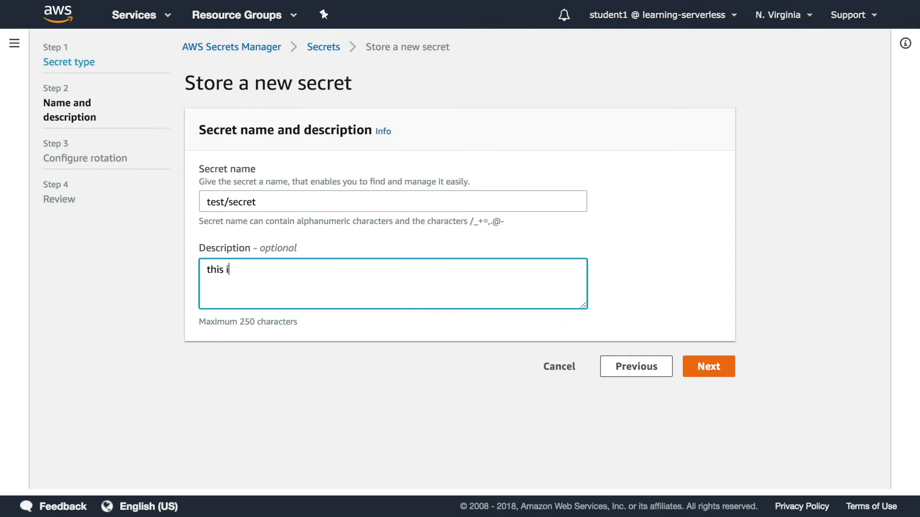
type("s a super se")
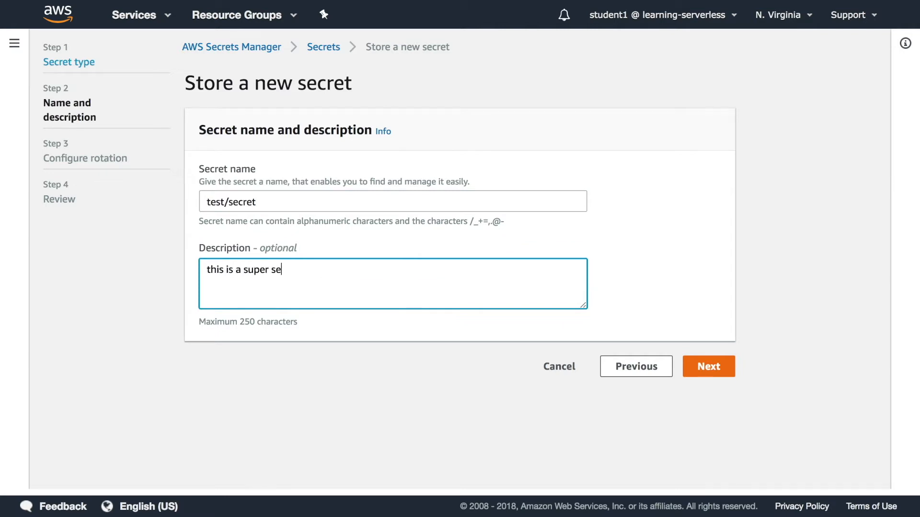
type("cret!")
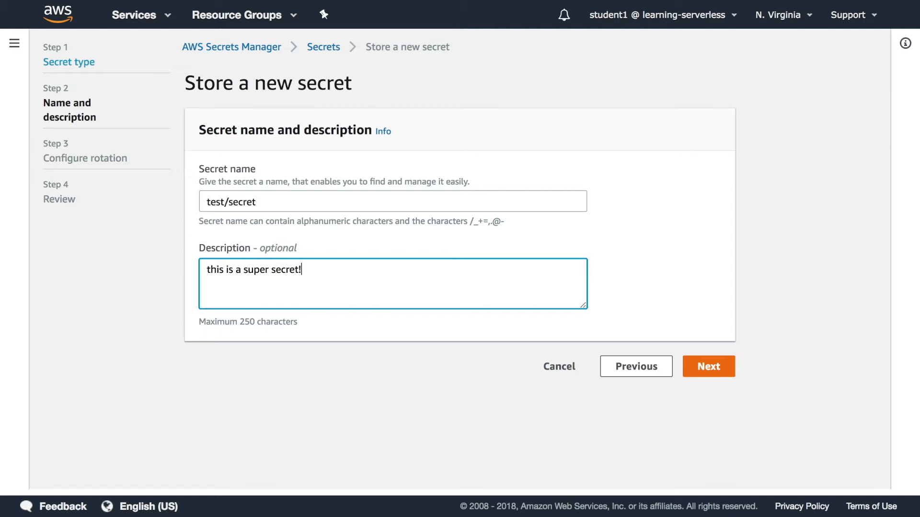
left_click(708, 366)
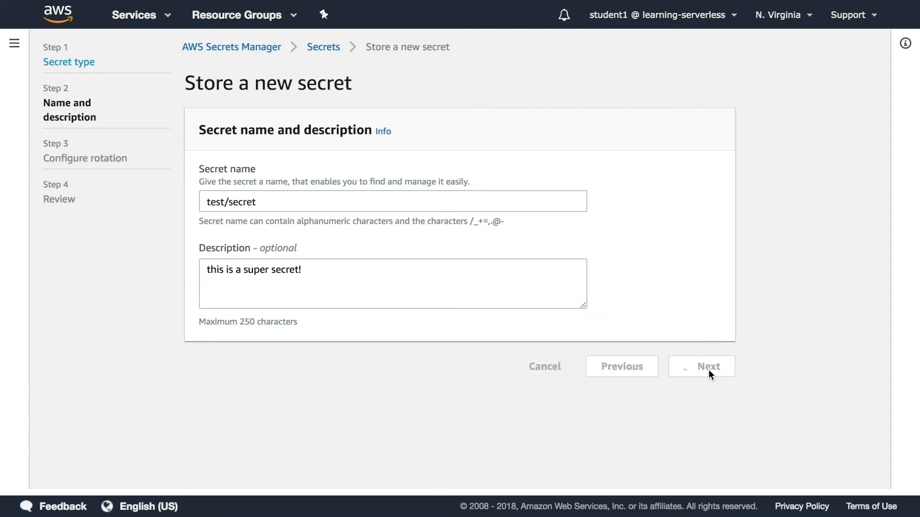
On the rotation step, select Disable automatic rotation after briefly enabling it
left_click(701, 366)
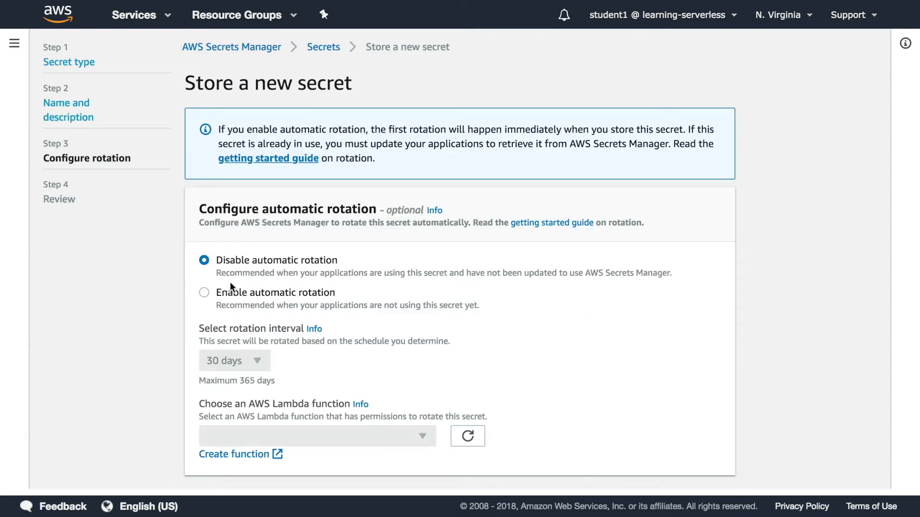
scroll("down", 3)
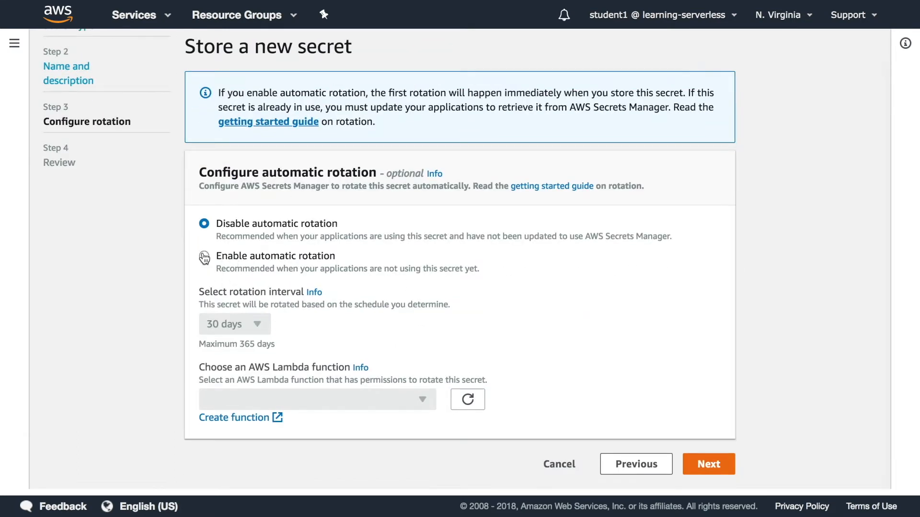
left_click(204, 256)
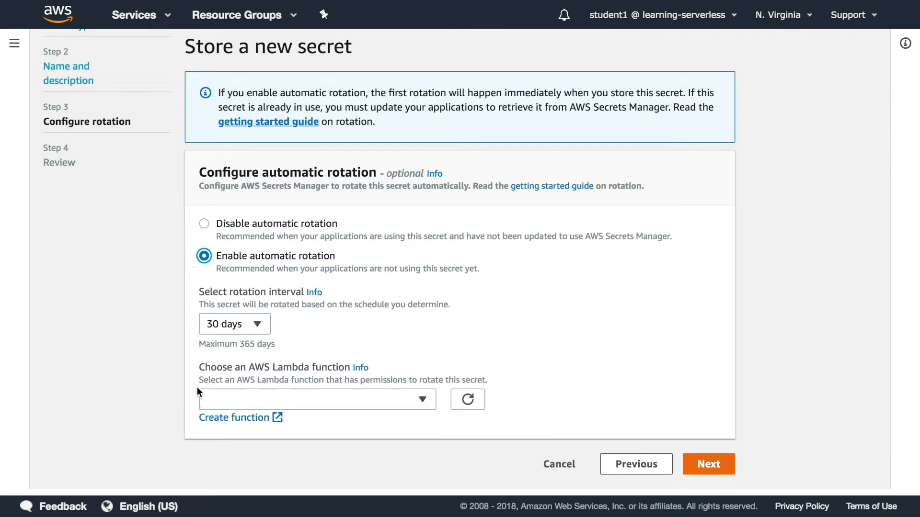
mouse_move(230, 442)
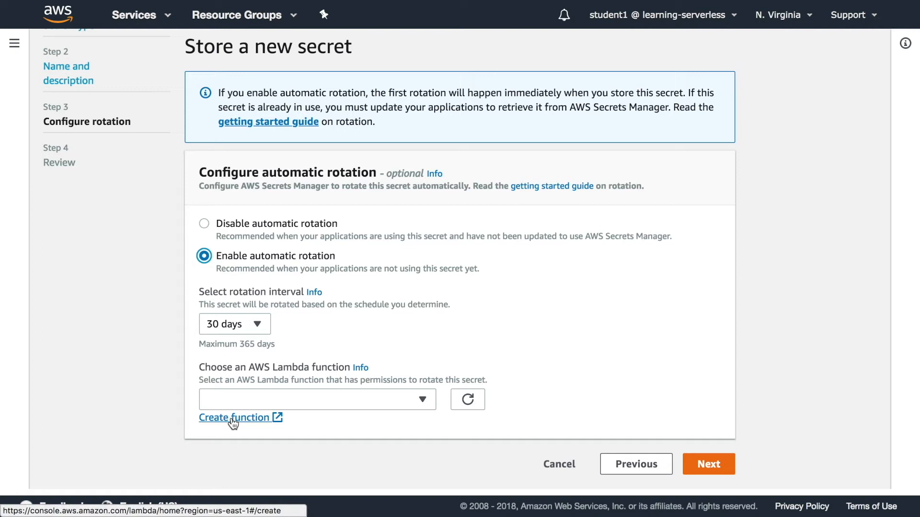
mouse_move(204, 228)
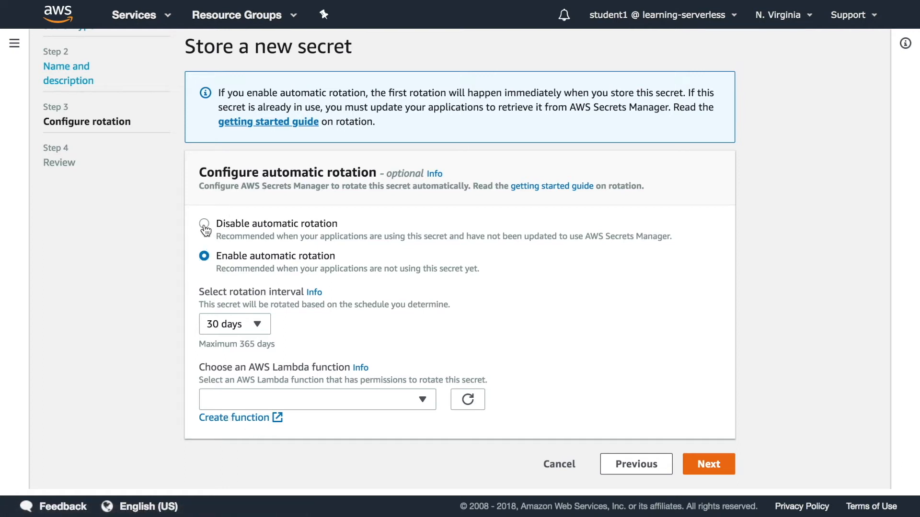
left_click(204, 224)
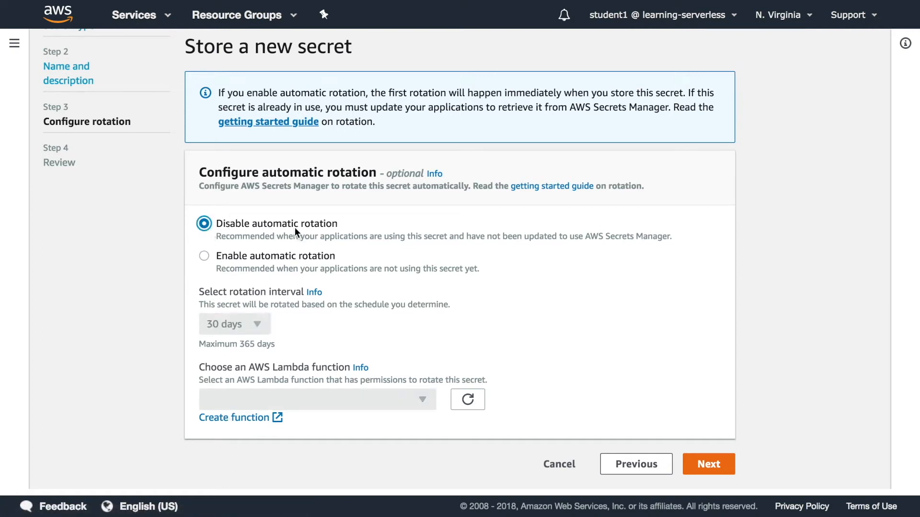
mouse_move(708, 464)
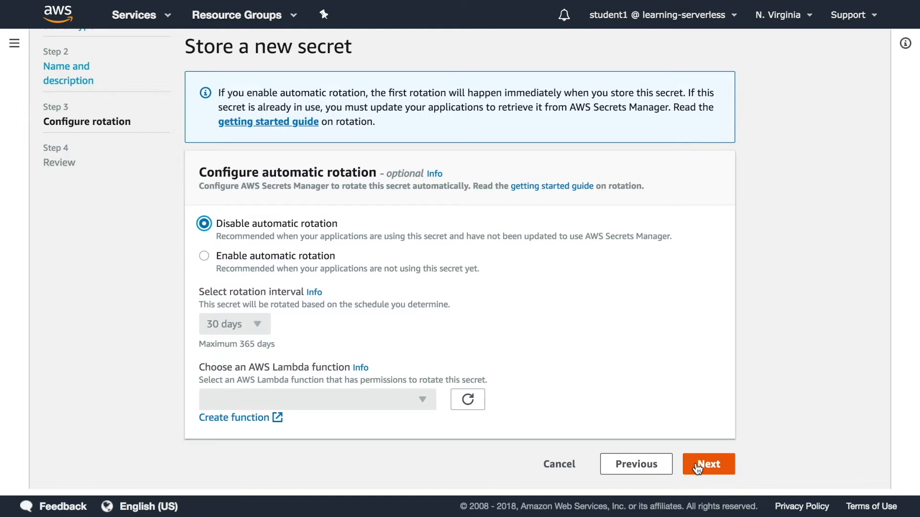
Reach the review page and show the JavaScript sample code for retrieving test/secret
left_click(708, 465)
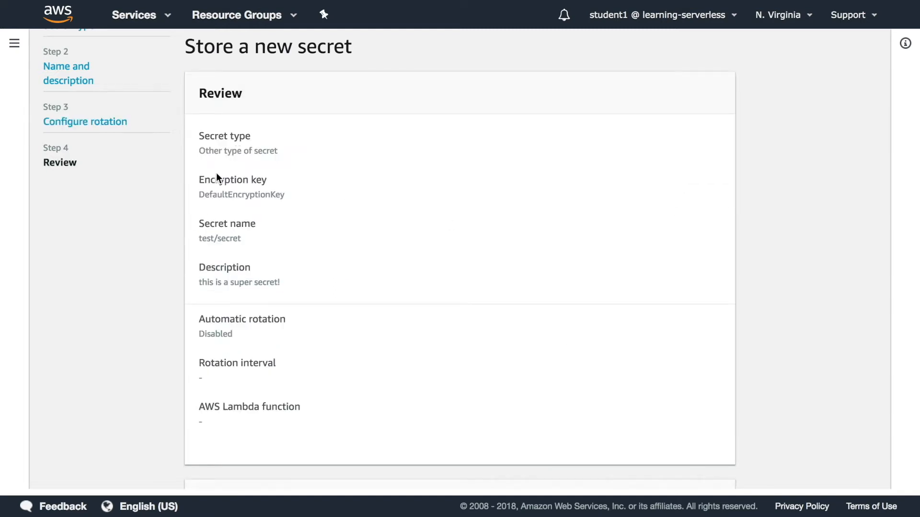
scroll("down", 3)
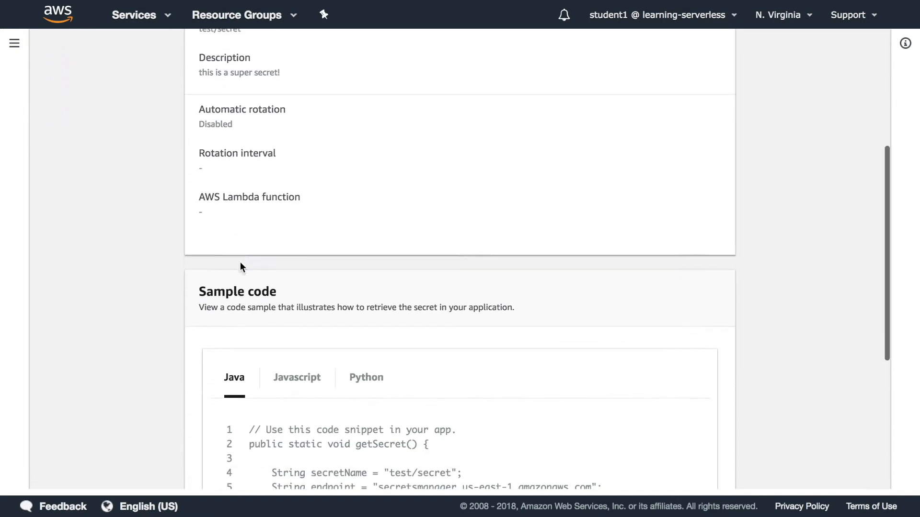
left_click(296, 377)
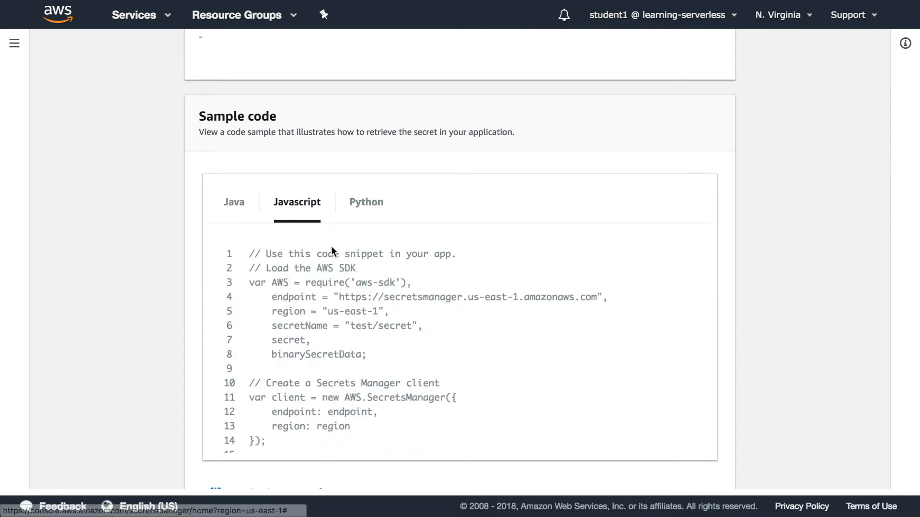
scroll("down", 3)
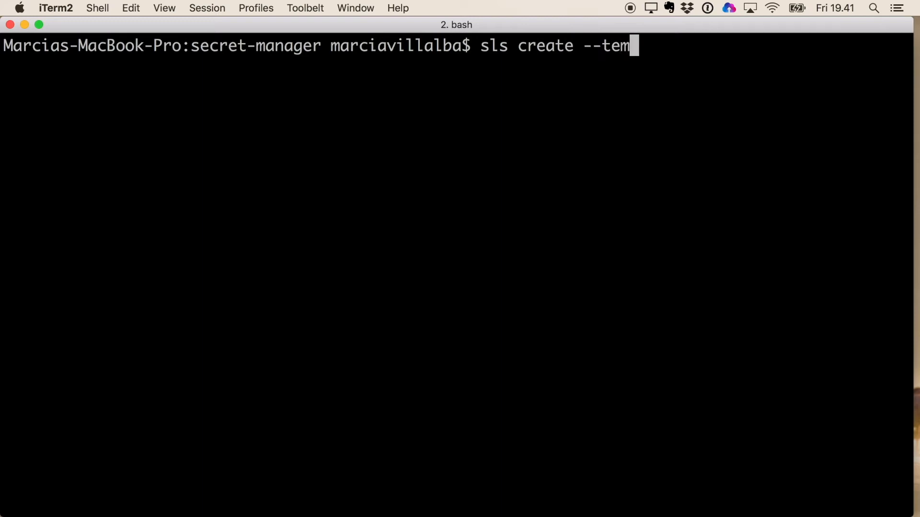
Generate the aws-nodejs 'secret-manager' Serverless project and open it with 'atom .'
type("plate aws-nodejs --")
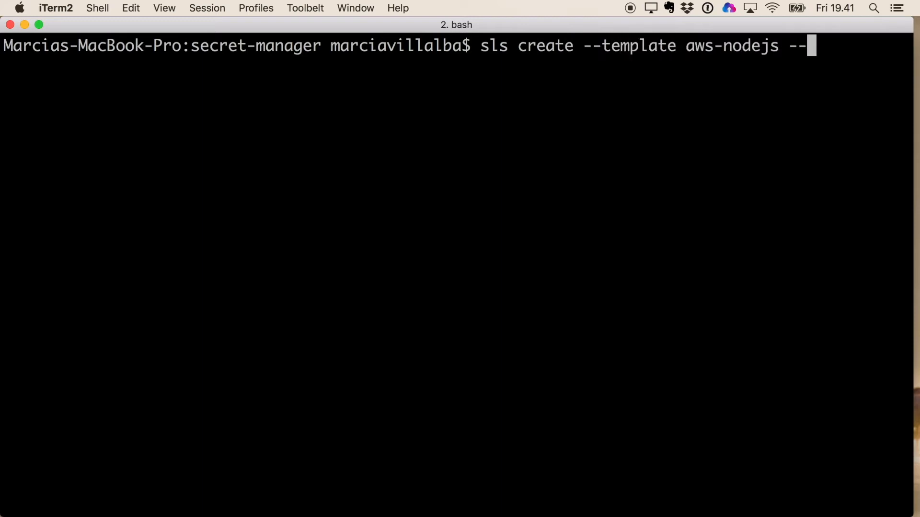
type("name secret-manager")
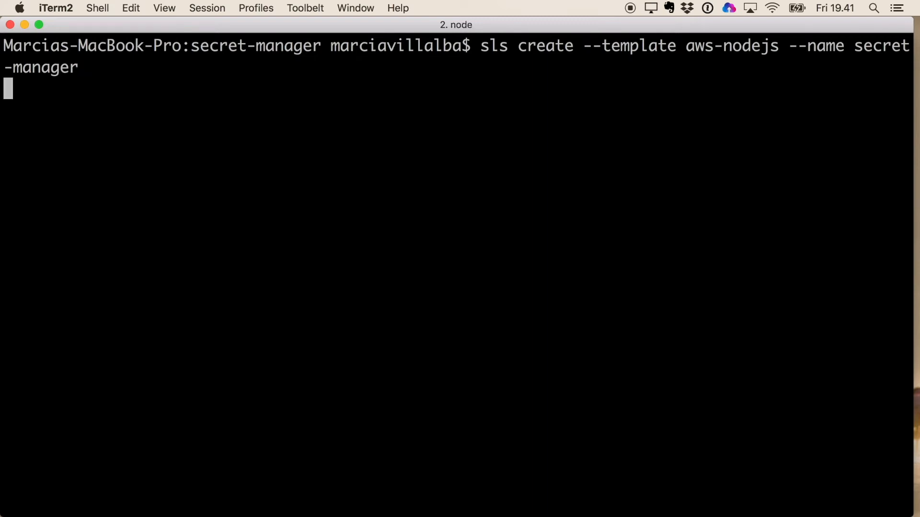
key("Return")
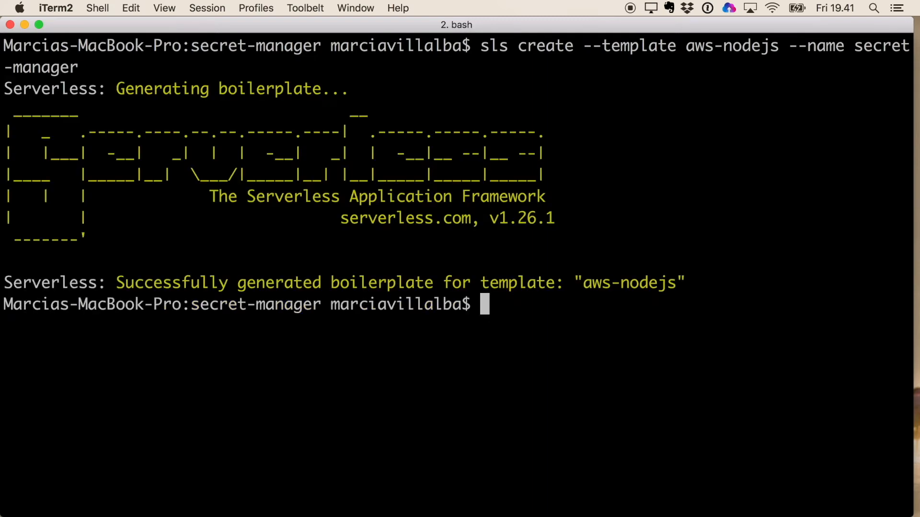
type("atom .")
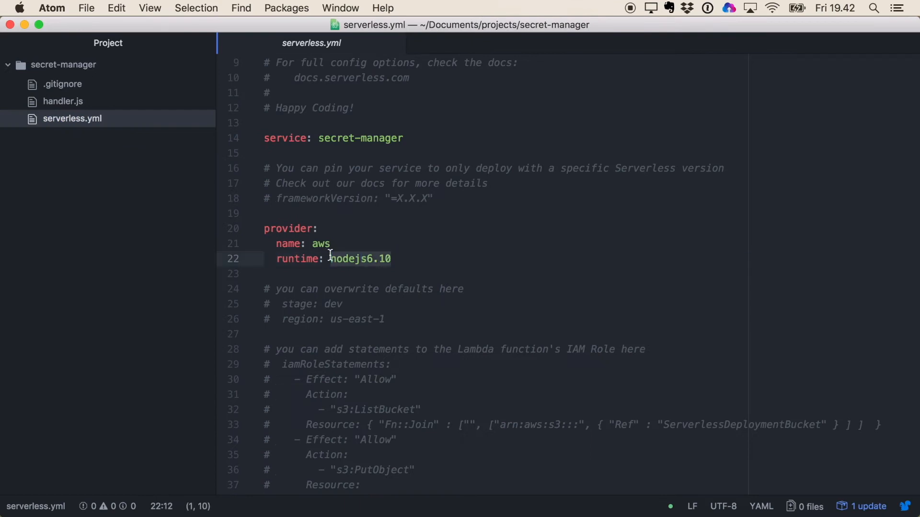
Add profile student1 and an http GET event on path hello to serverless.yml
type("profile:")
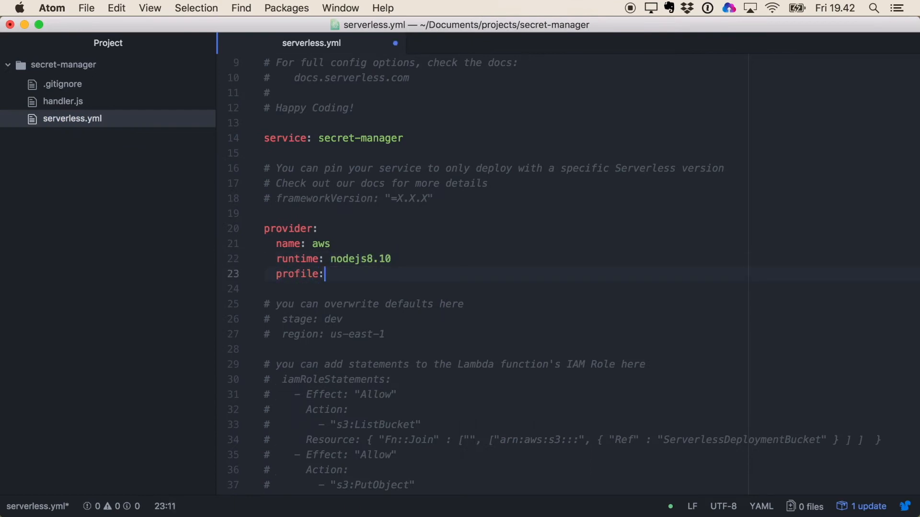
type("student1")
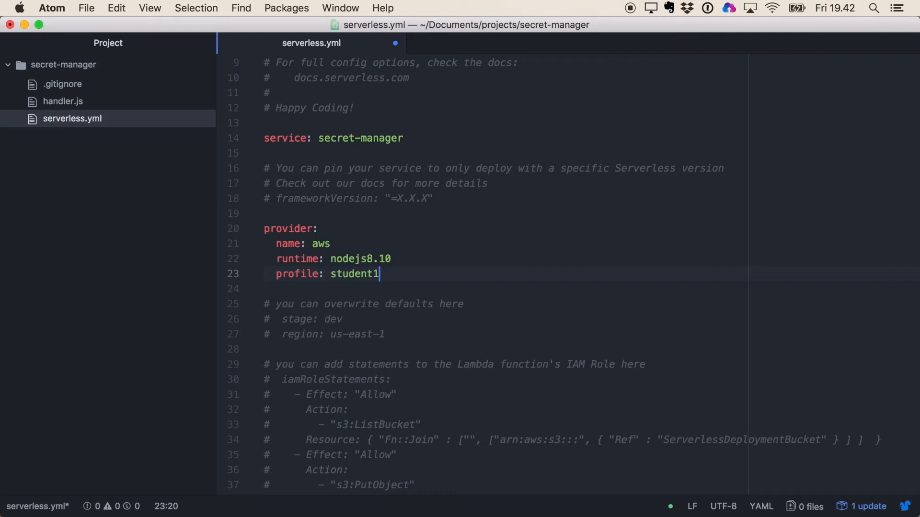
scroll("down", 3)
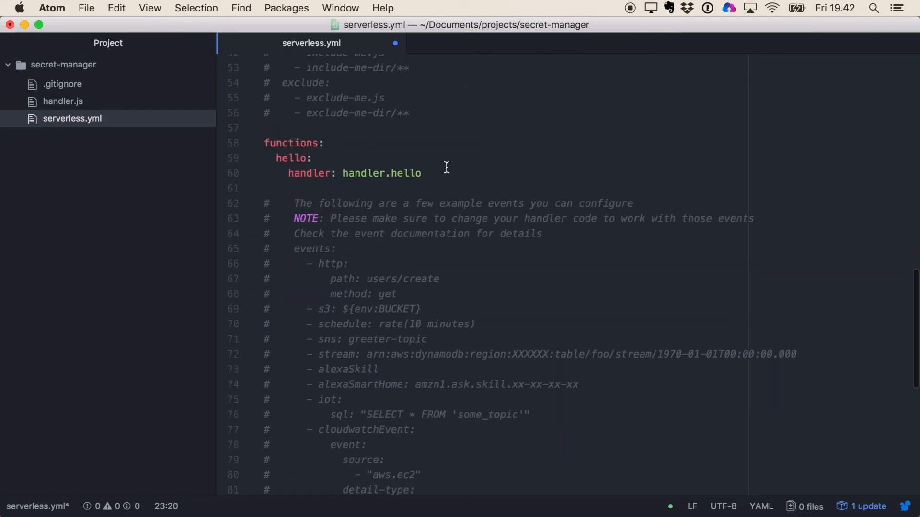
left_click(369, 188)
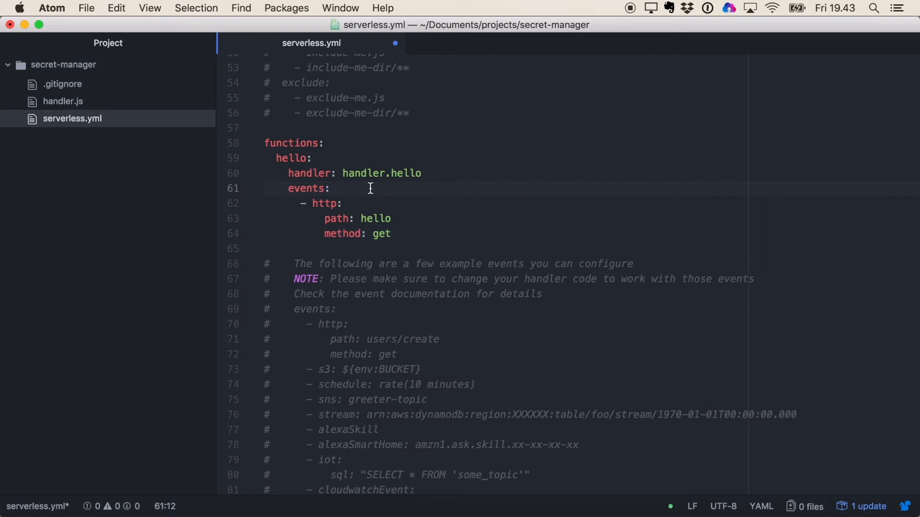
left_click(63, 101)
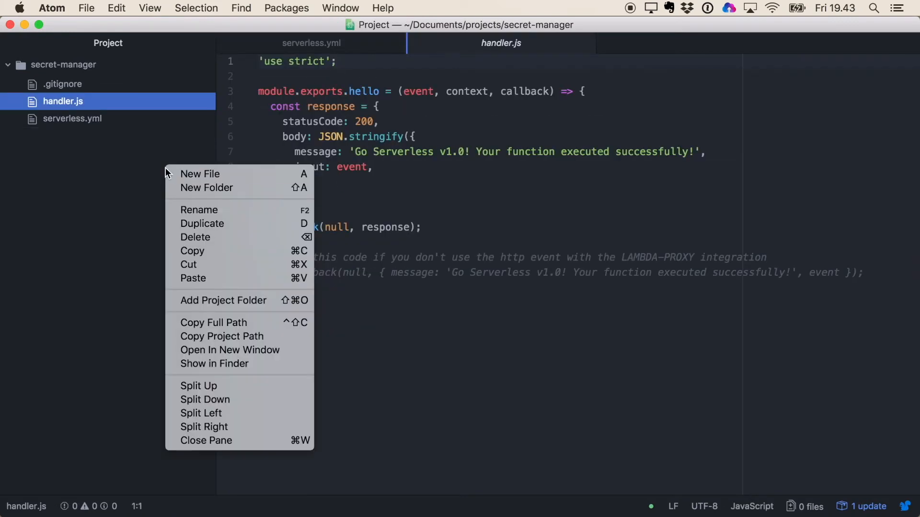
Create a new secretManager.js file holding the pasted JavaScript sample code
left_click(200, 174)
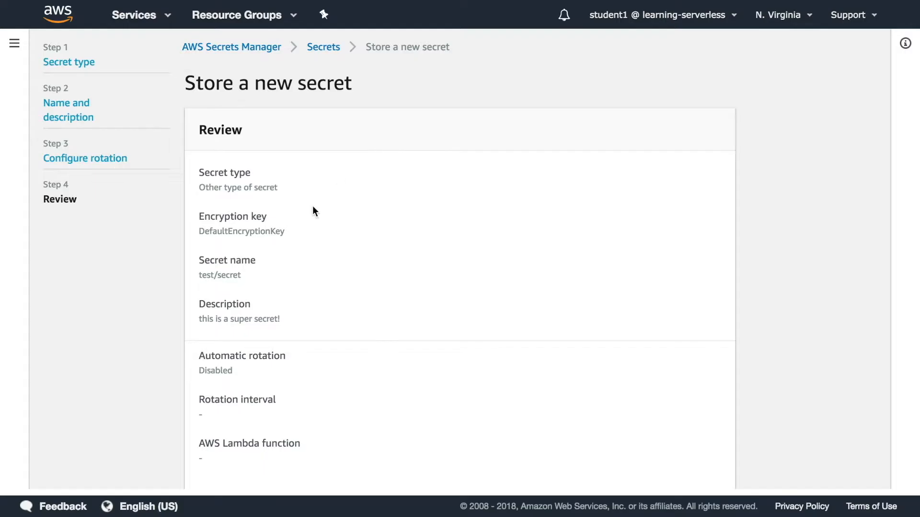
scroll("down", 3)
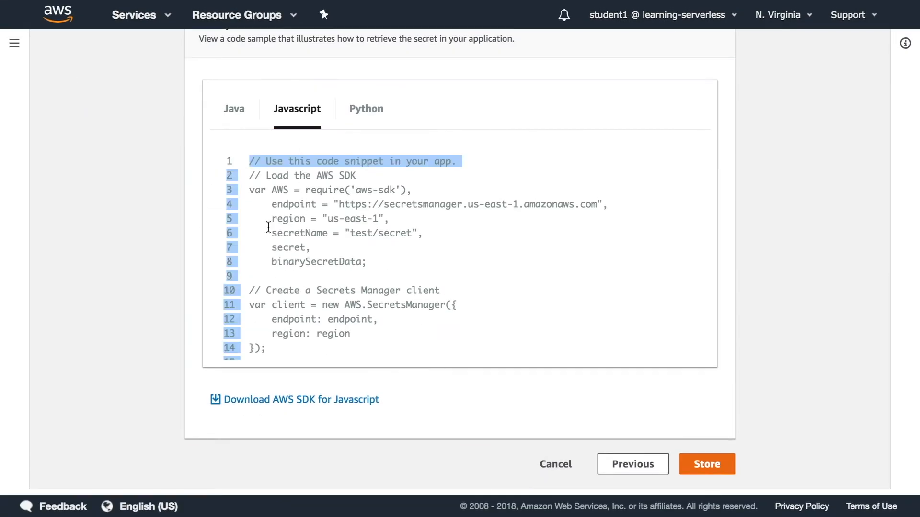
scroll("down", 3)
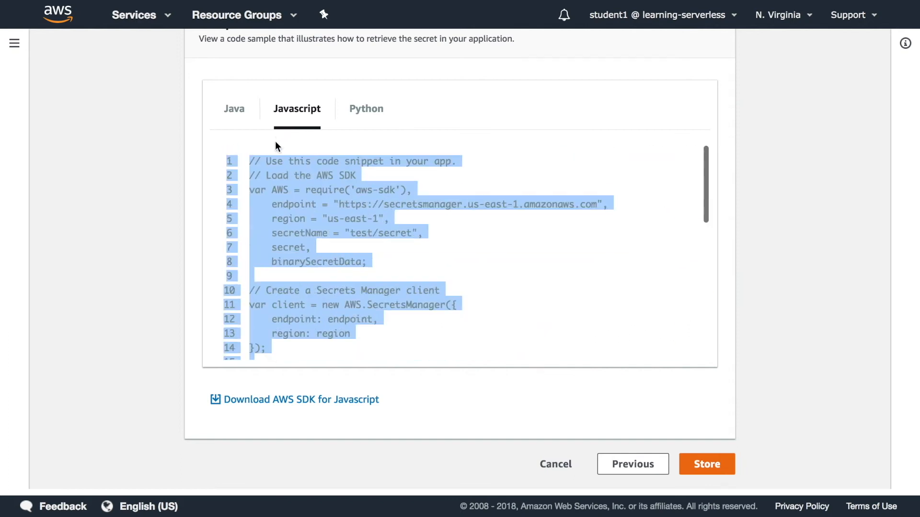
scroll("down", 3)
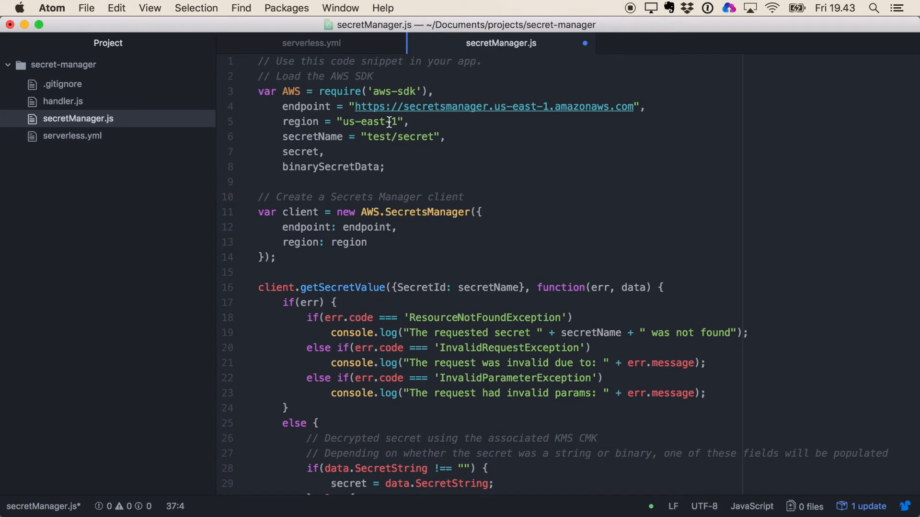
Log 'My secret is: ' plus the secret after SecretString, and save secretManager.js
left_click(444, 137)
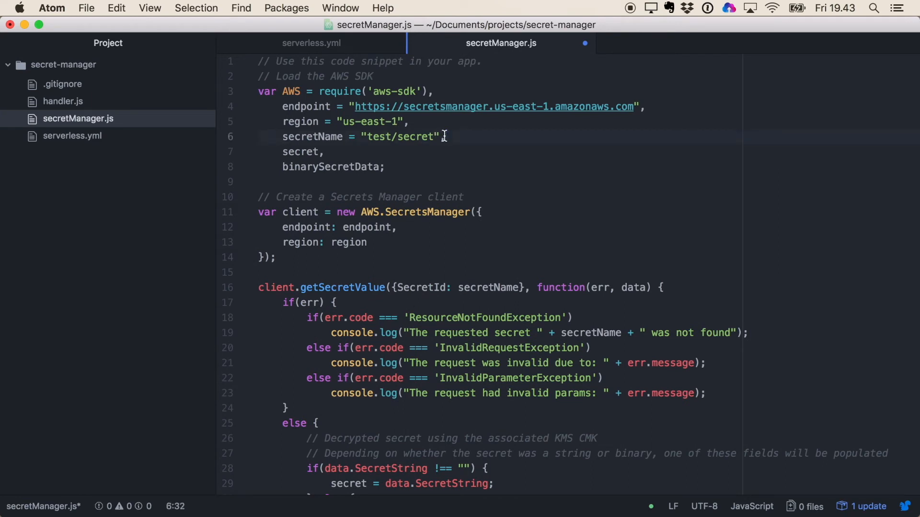
scroll("down", 3)
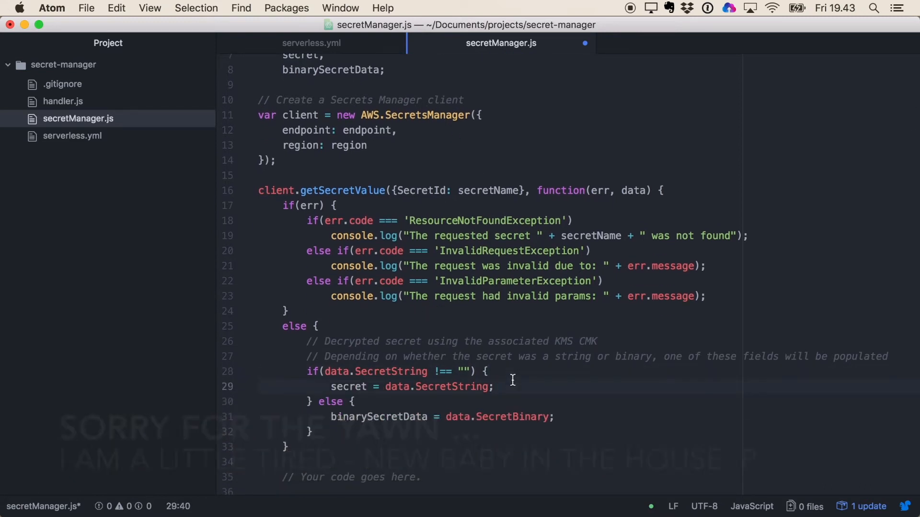
type("console.log(secre);")
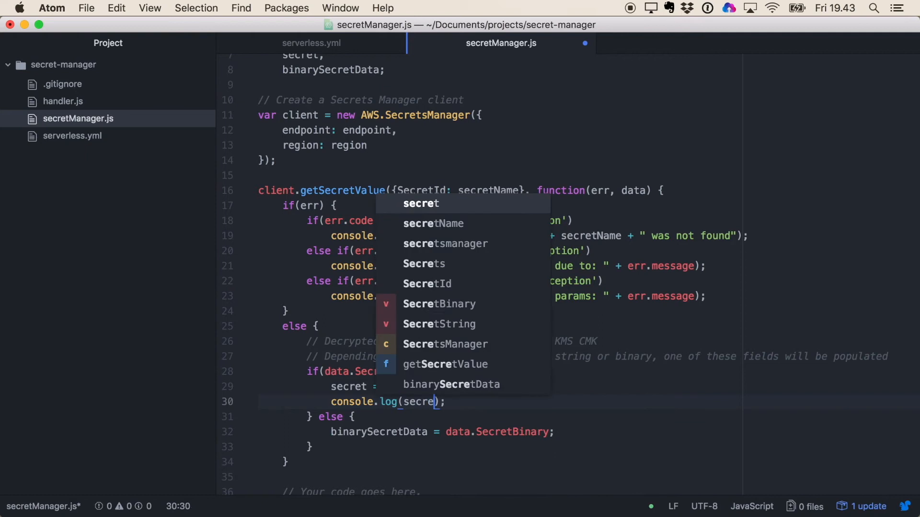
key("Escape")
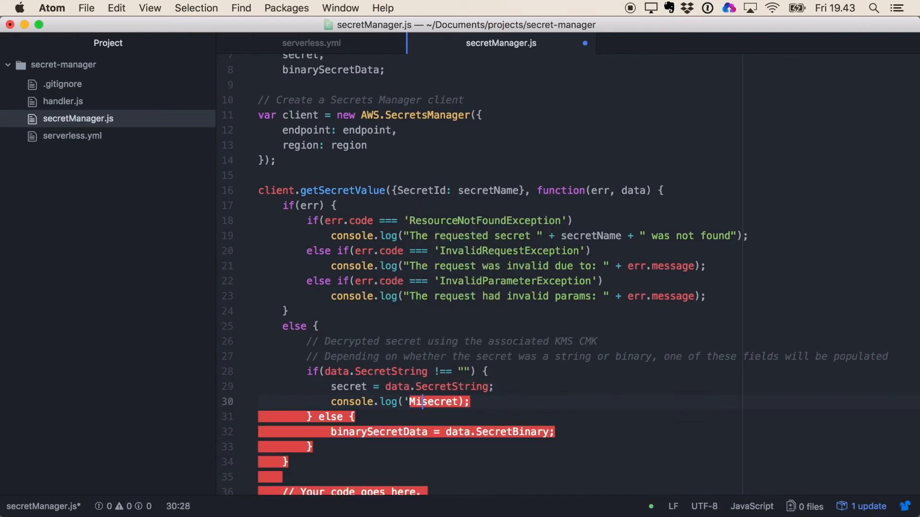
type("y secret is: ' +")
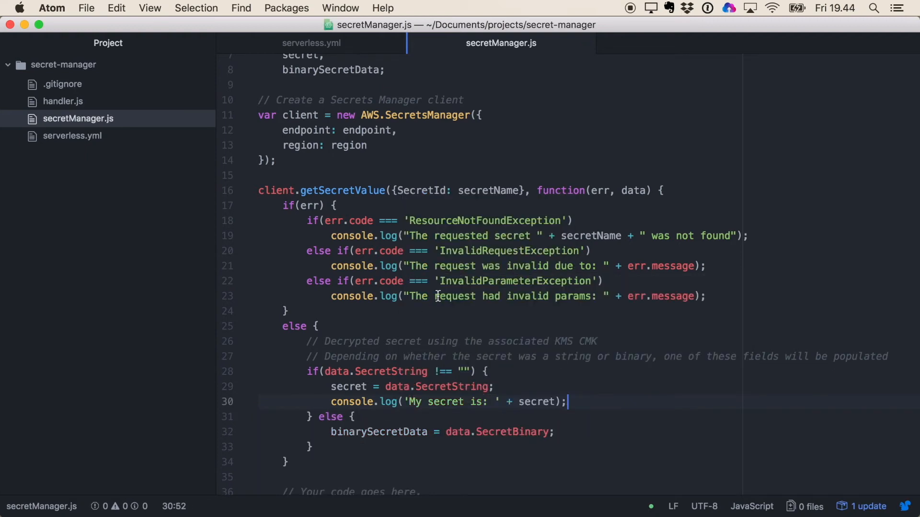
left_click(439, 296)
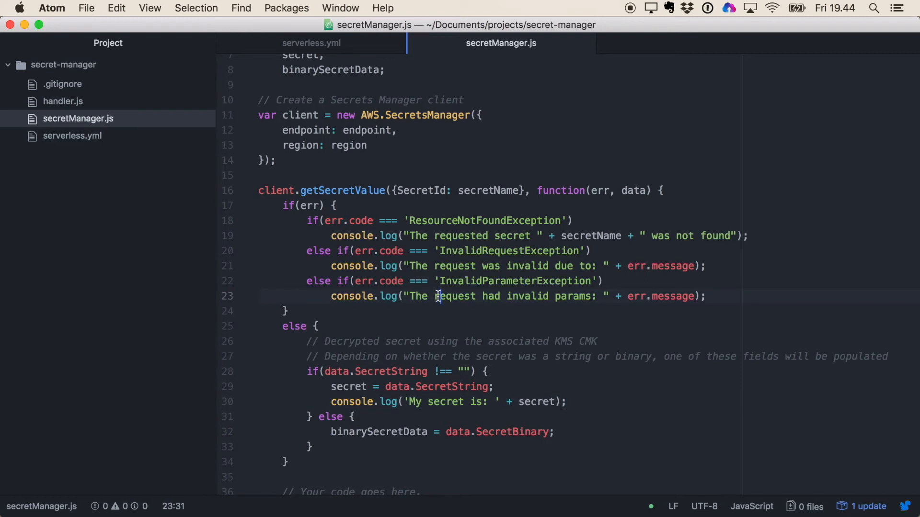
scroll("down", 3)
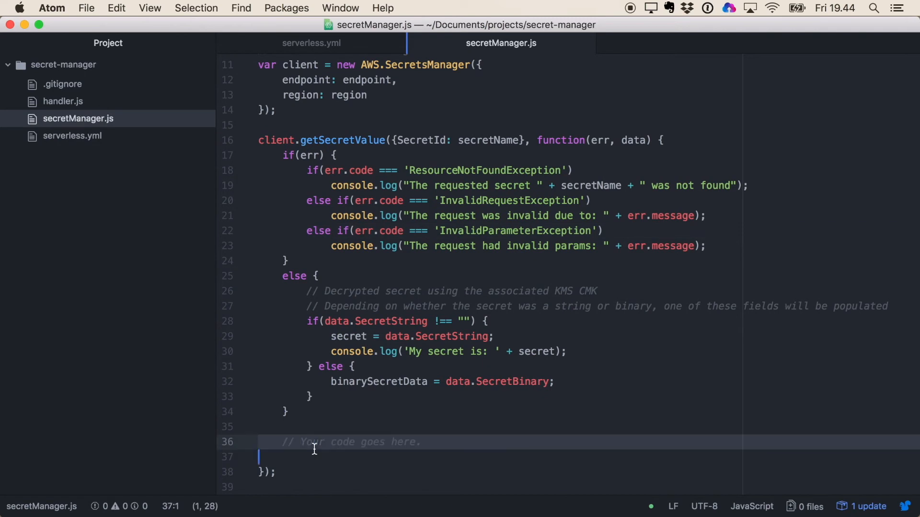
mouse_move(305, 57)
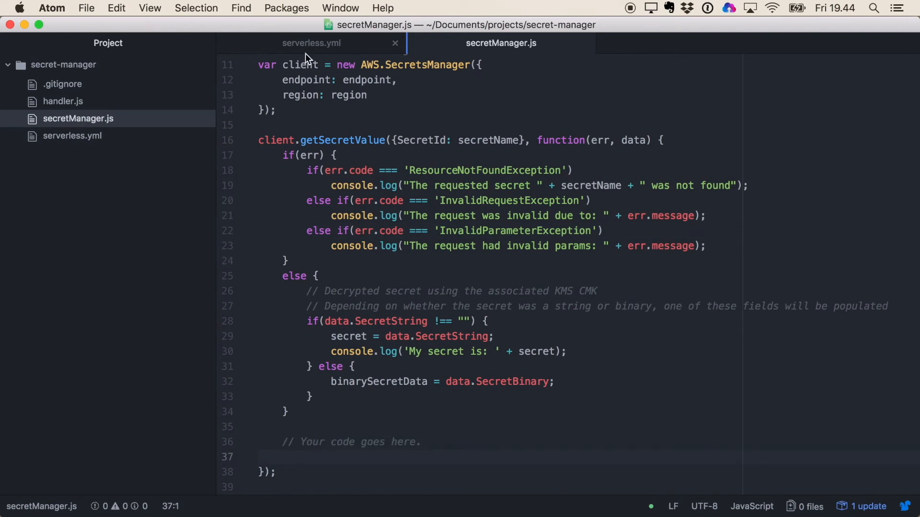
Wrap the snippet in module.exports.secretManager = (secretName) => {…}
left_click(63, 101)
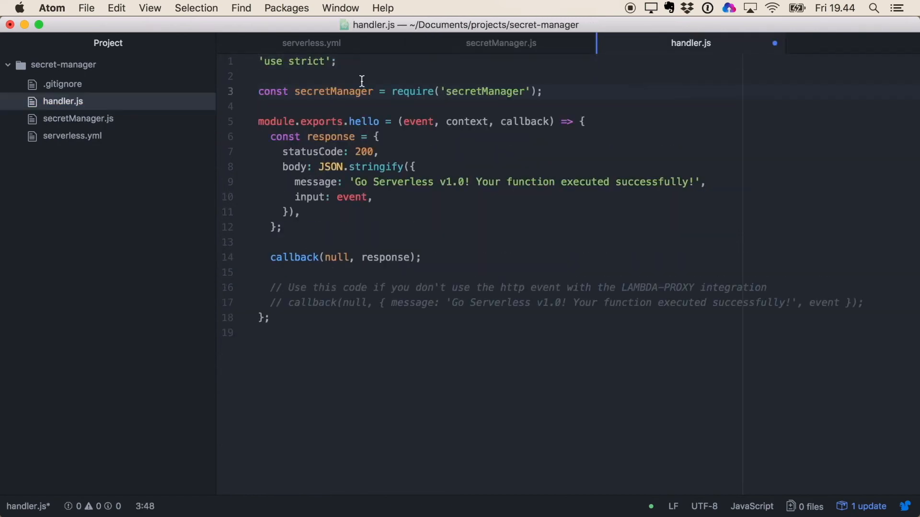
left_click(500, 43)
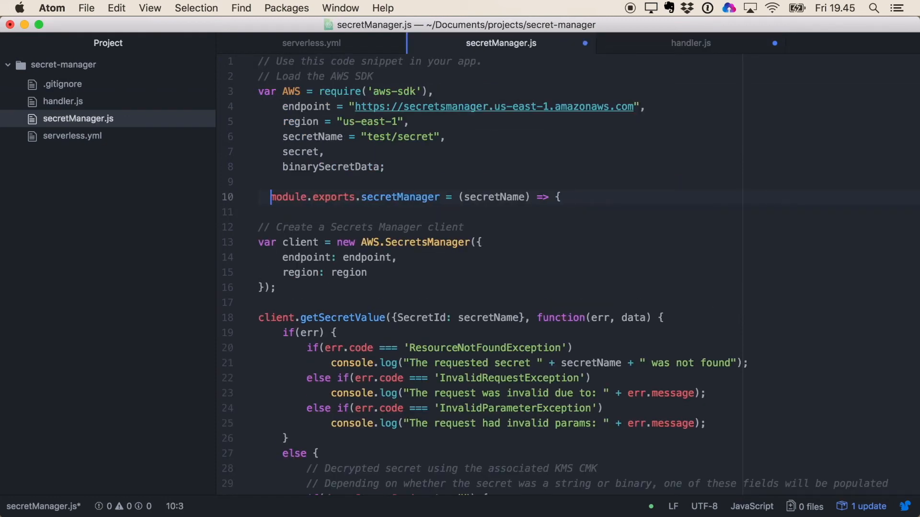
scroll("down", 3)
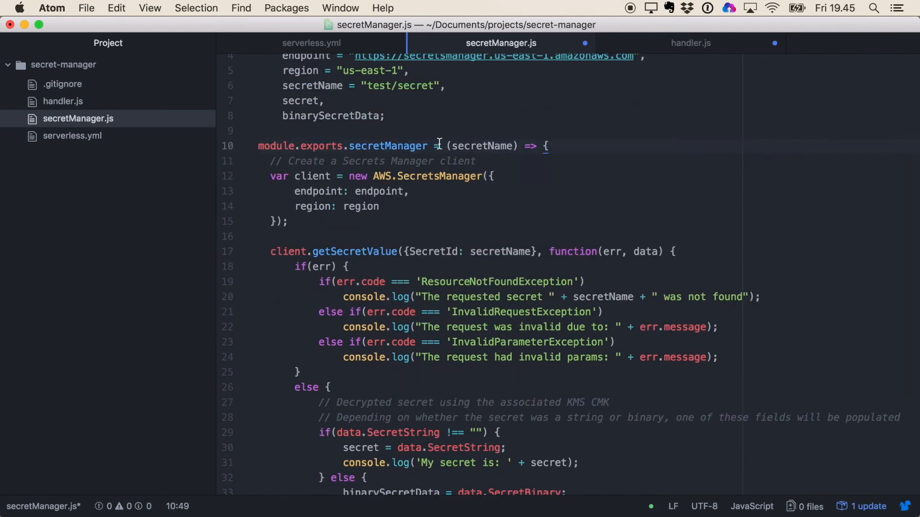
Call secretManager.secretManager("test/secret") in handler.js and save it
left_click(690, 42)
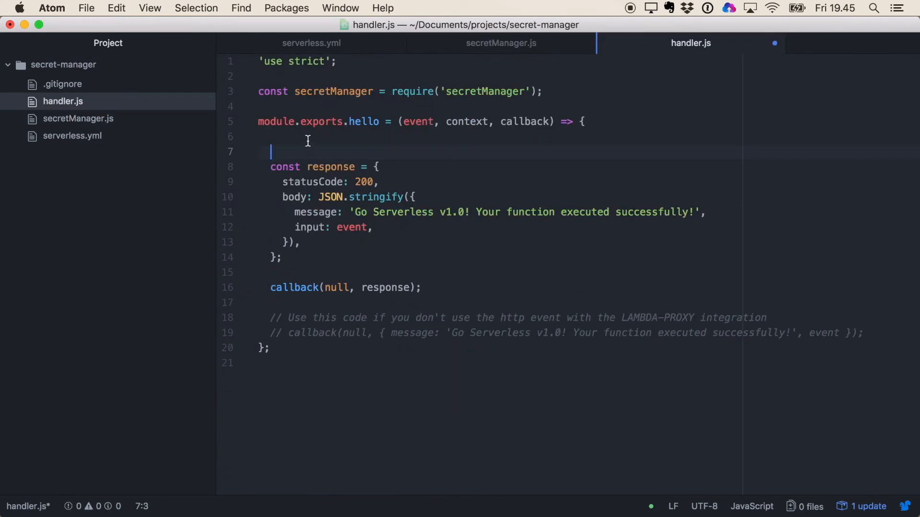
type("secretManager.sec")
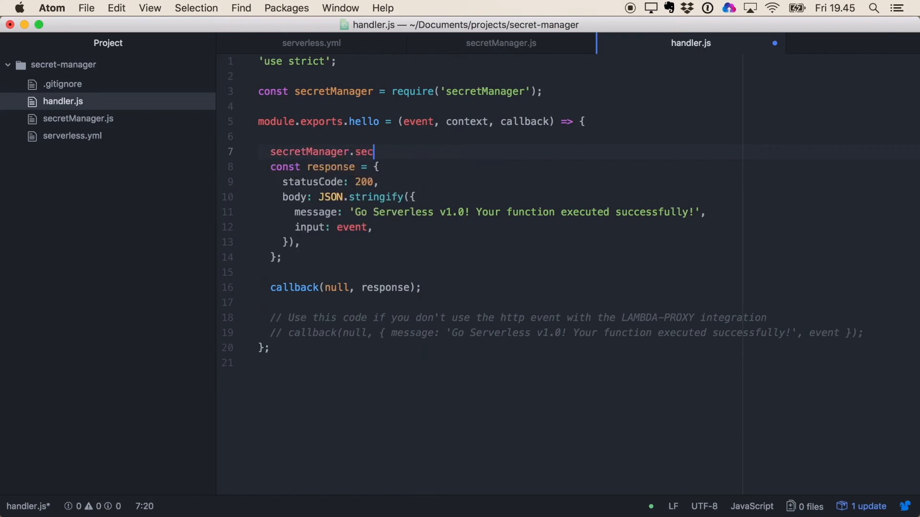
left_click(500, 42)
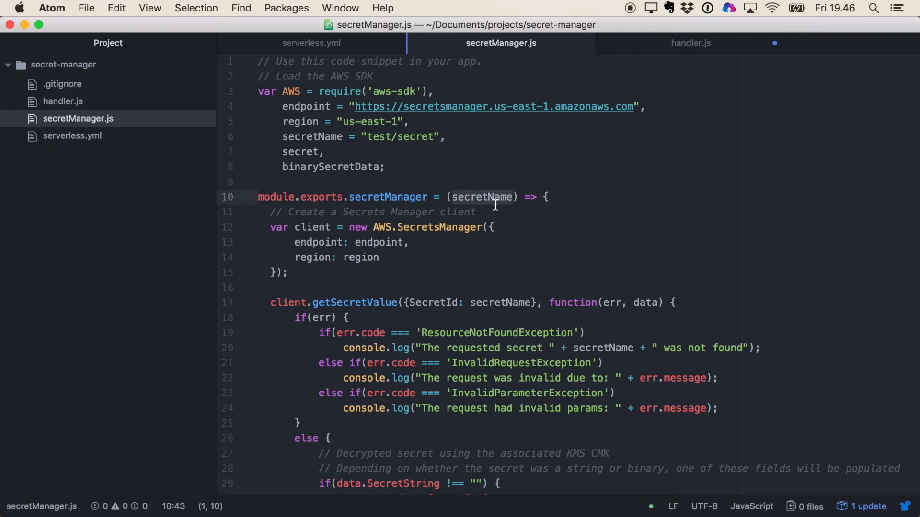
left_click(690, 42)
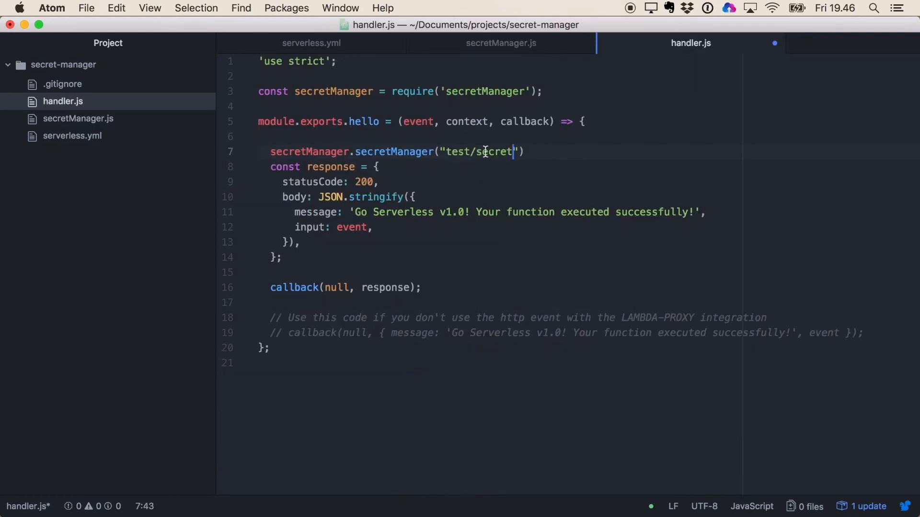
key("Enter")
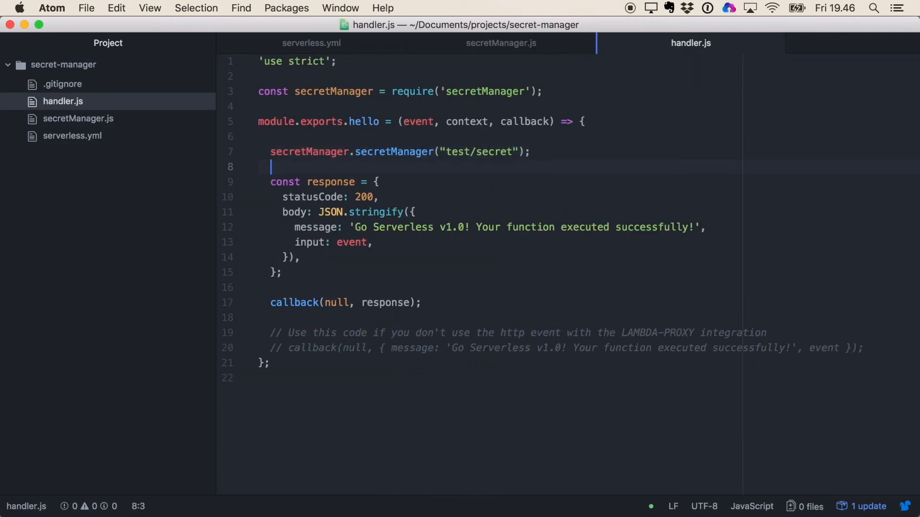
left_click(311, 43)
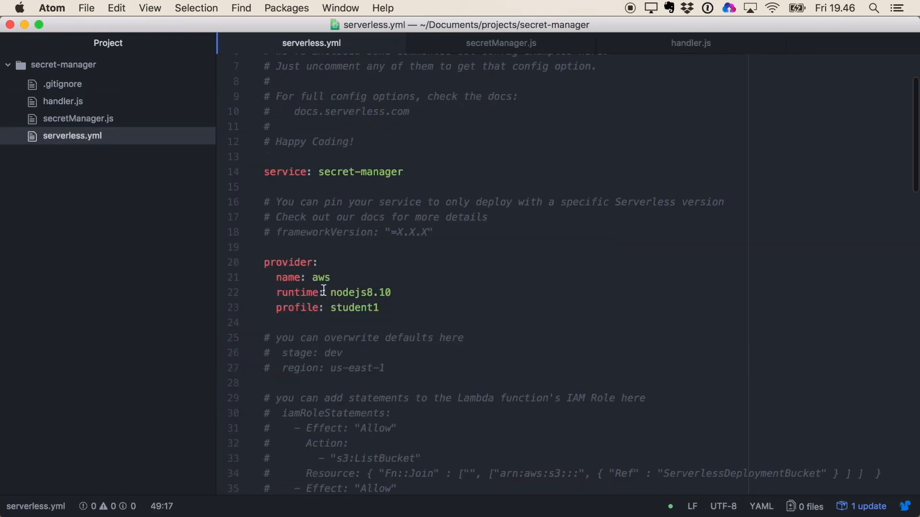
Replace the iamRoleStatements allowed action in serverless.yml with secretsmanager:GetSecretValue
scroll("down", 3)
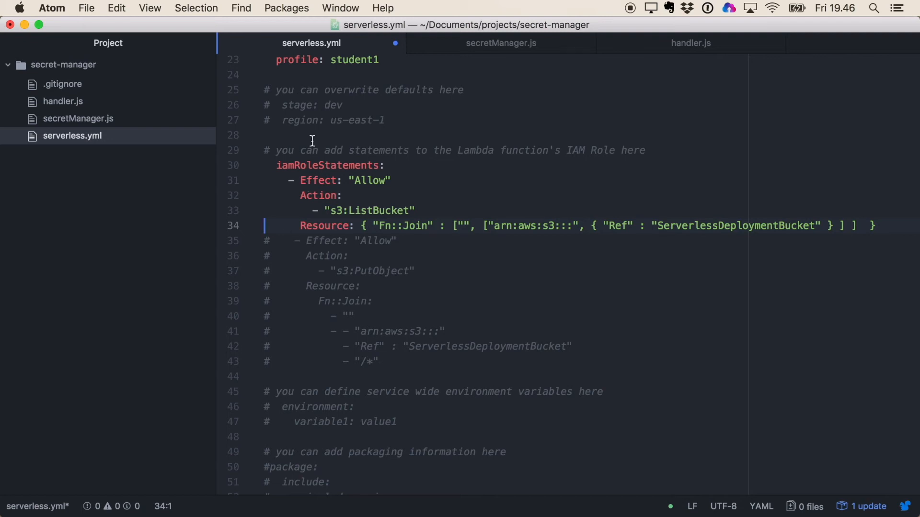
left_click(329, 210)
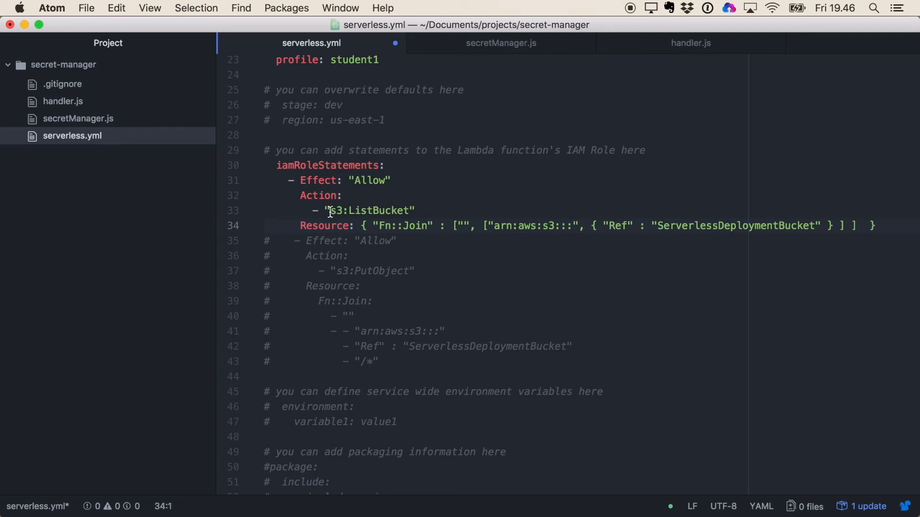
type("secretsmanager:GetSecretValue")
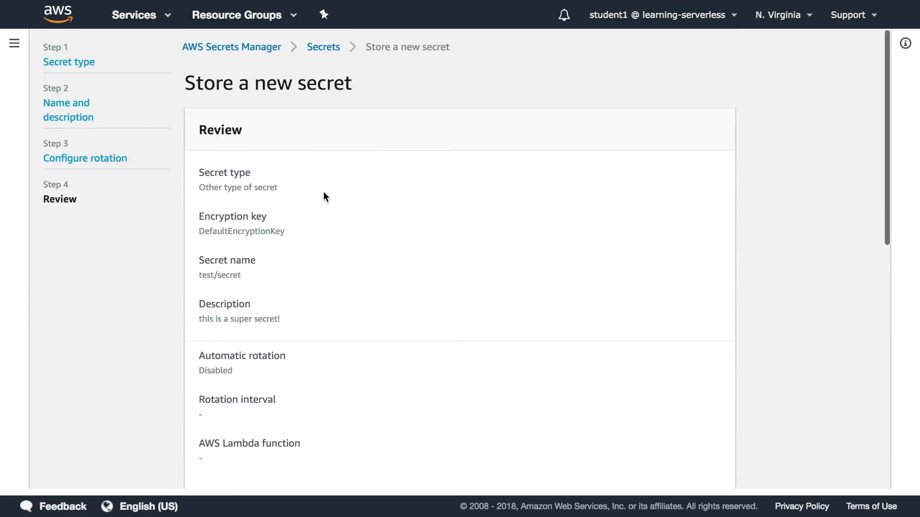
Store the test/secret secret from the Review page in AWS Secrets Manager
scroll("down", 3)
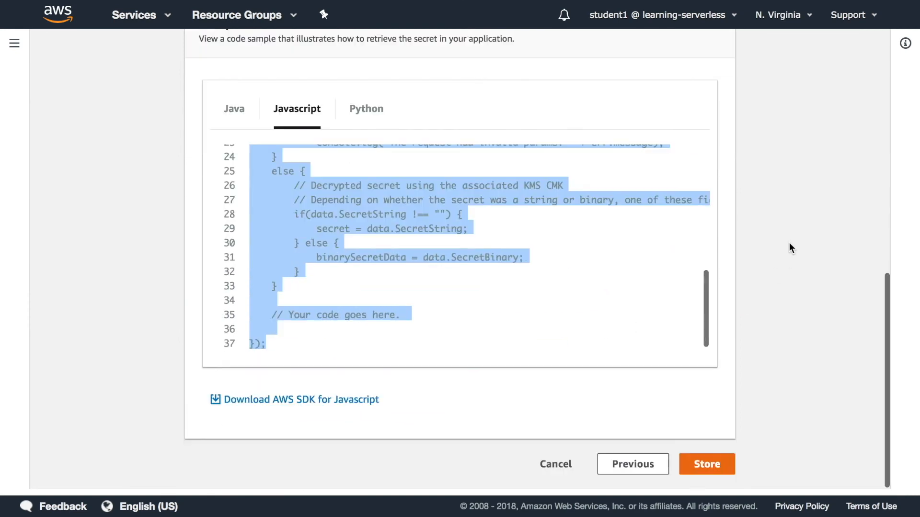
left_click(707, 464)
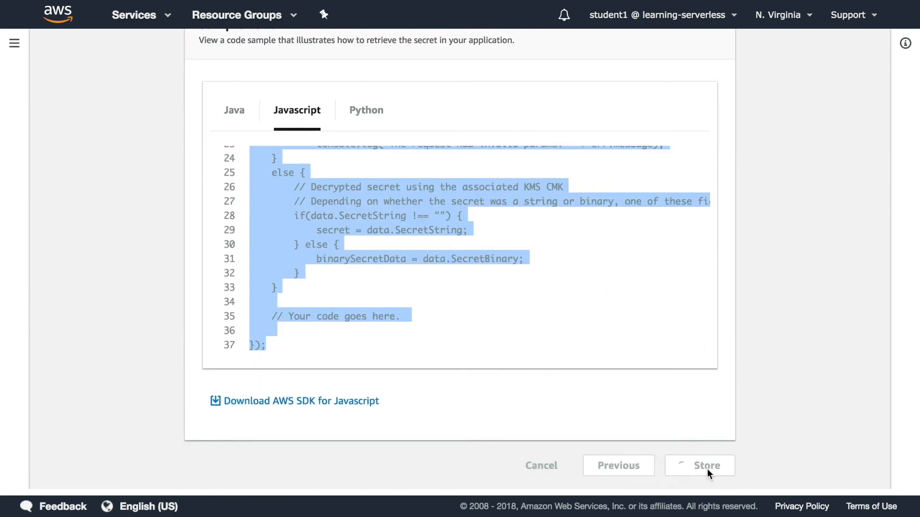
left_click(700, 465)
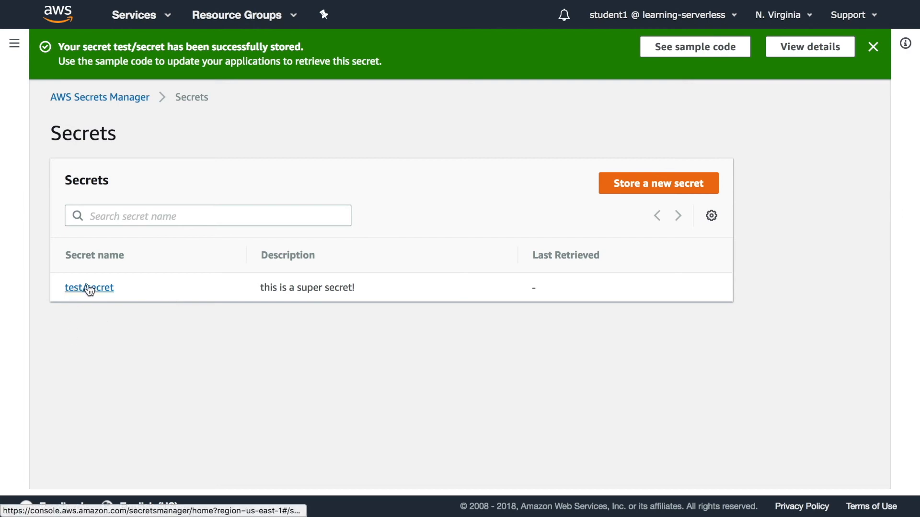
left_click(88, 287)
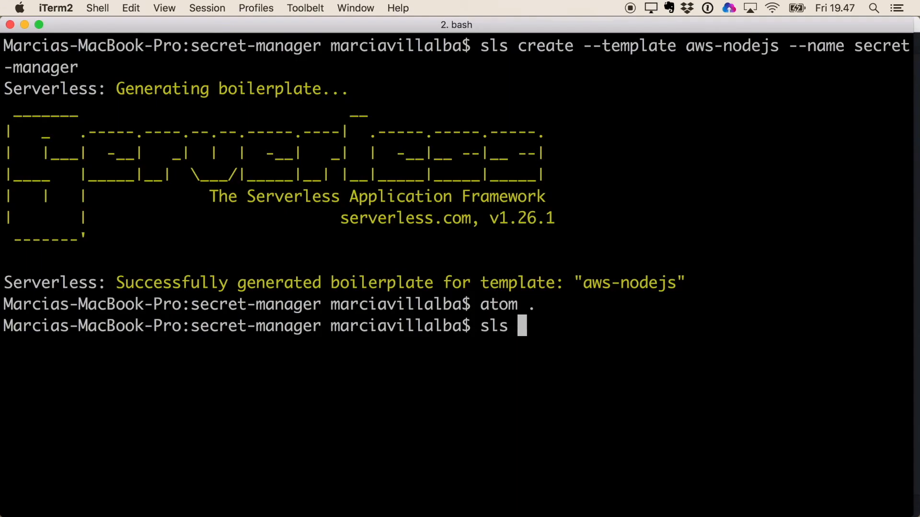
Run sls deploy for the secret-manager project in iTerm2
type("deploy")
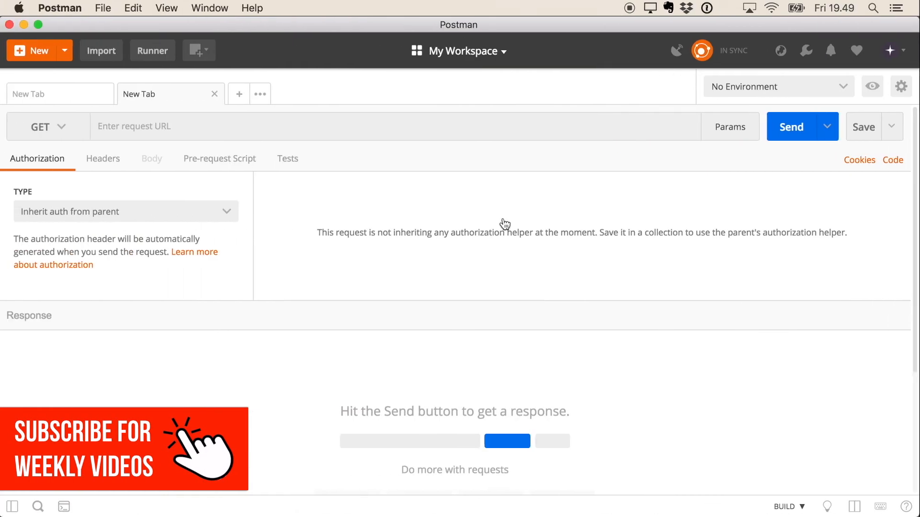
Send a Postman GET to the dev/hello endpoint, then fetch the hello function logs
type("https://pd6u2qlyja.execute-api.us-east-1.amazonaws.com/dev/hello")
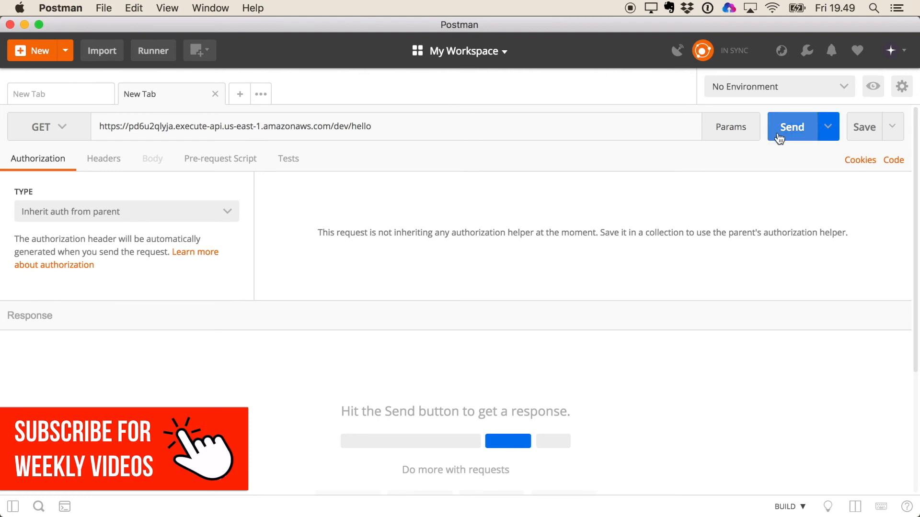
left_click(791, 127)
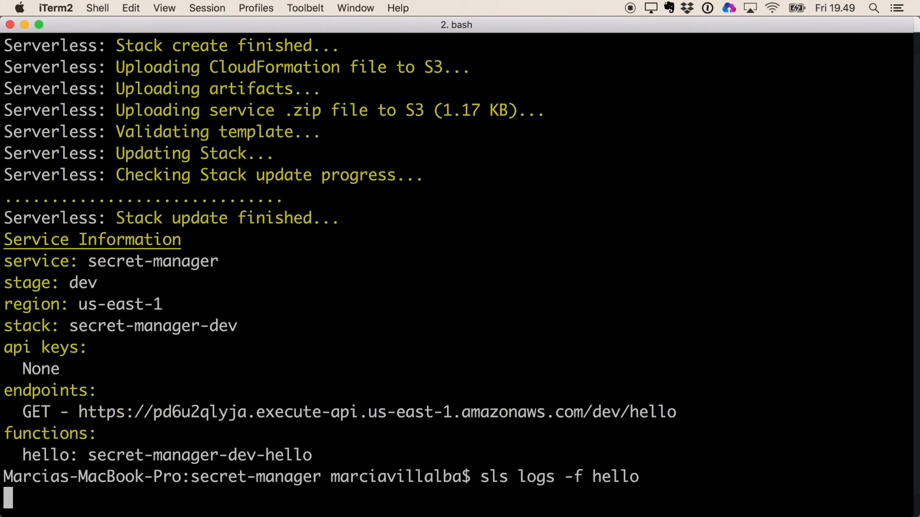
key("Return")
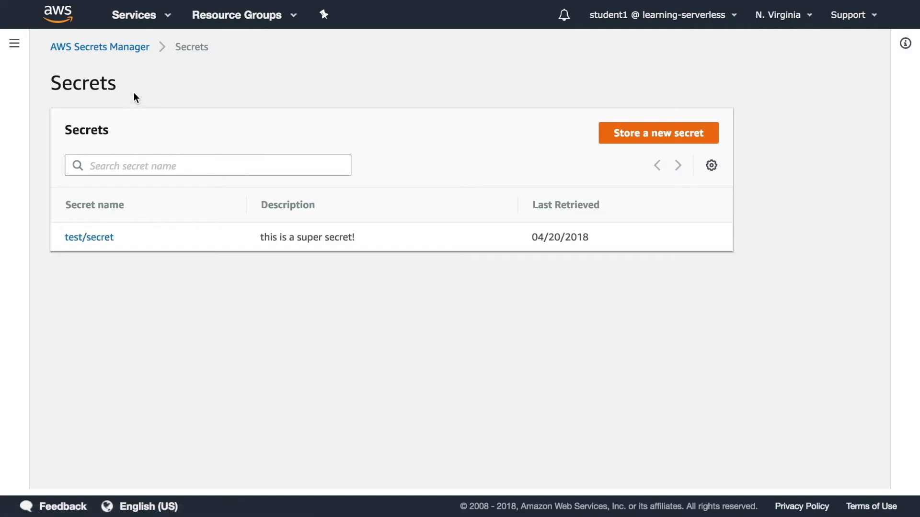
mouse_move(115, 73)
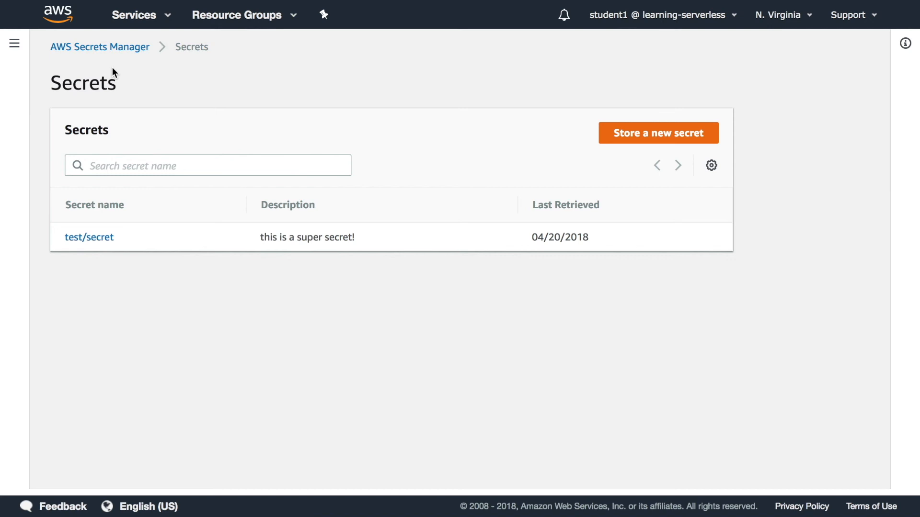
mouse_move(110, 66)
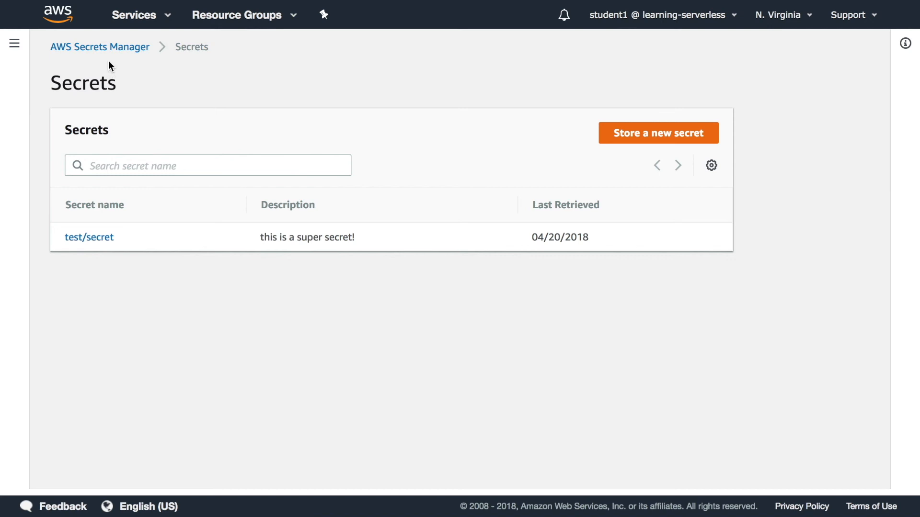
left_click(89, 237)
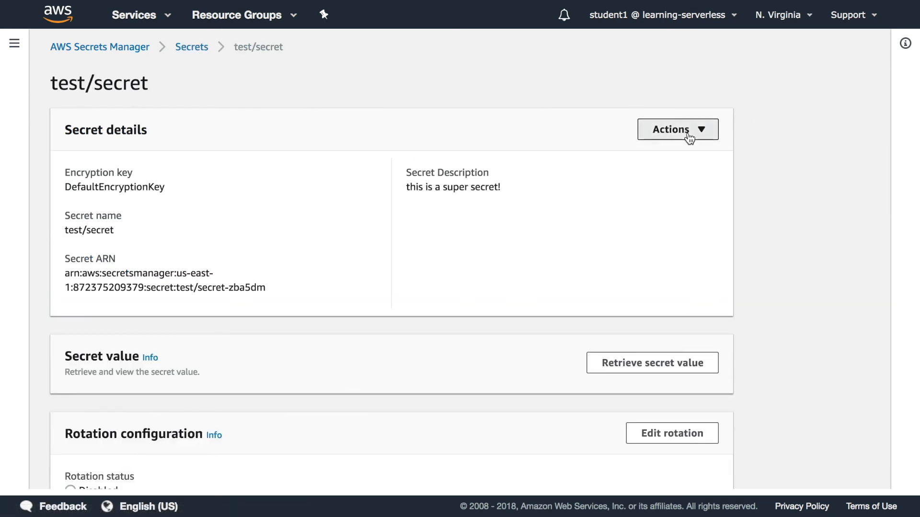
left_click(677, 129)
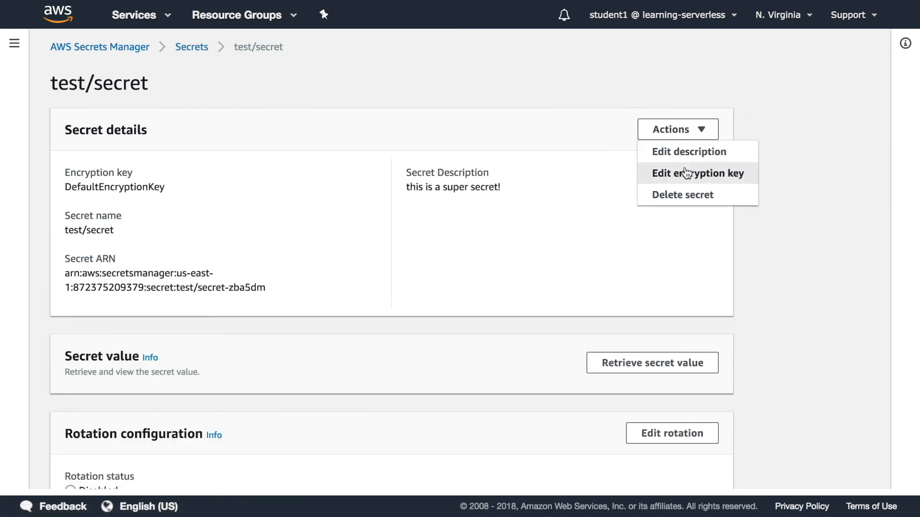
mouse_move(602, 130)
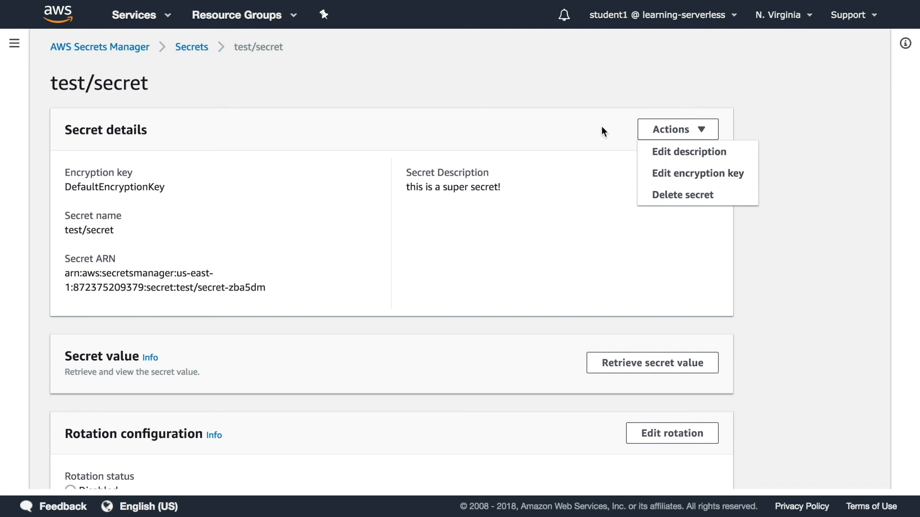
left_click(586, 180)
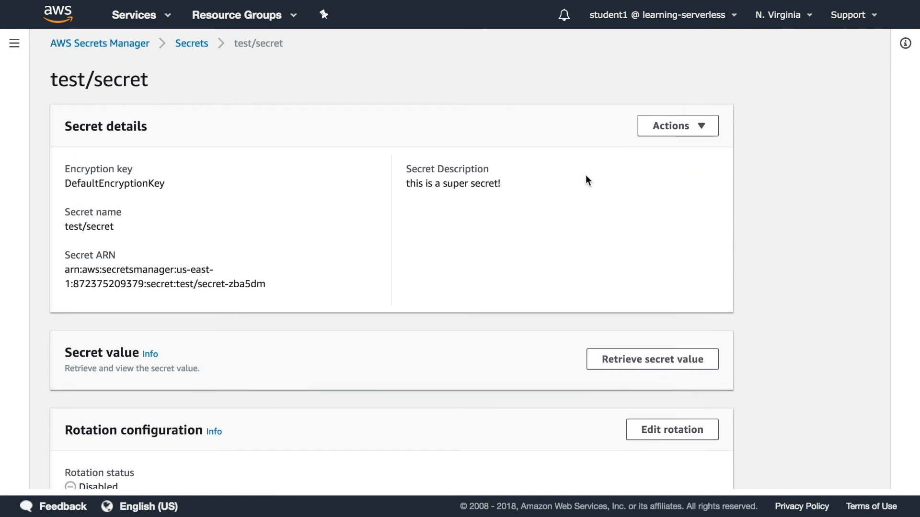
scroll("down", 3)
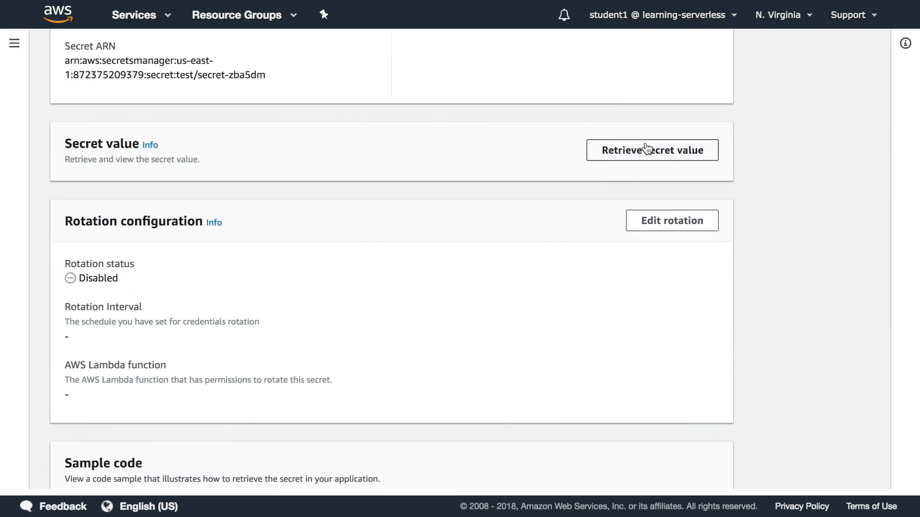
left_click(651, 150)
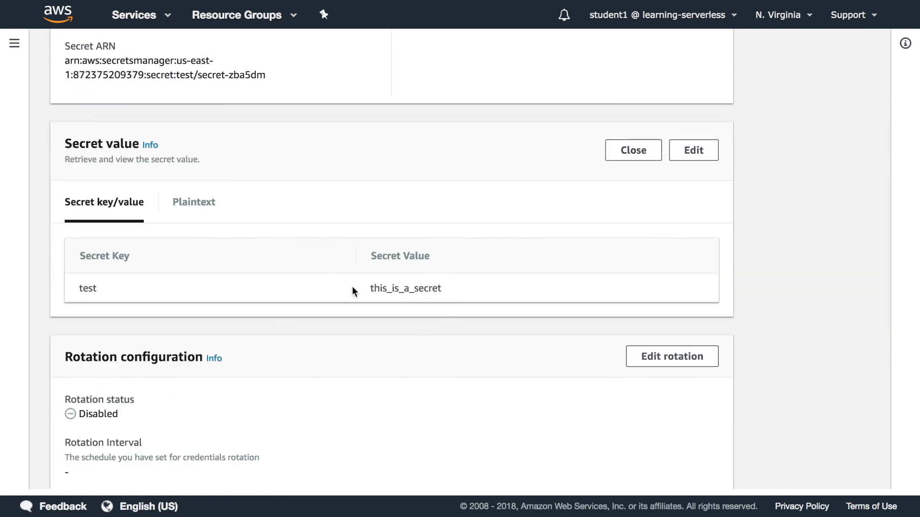
scroll("down", 3)
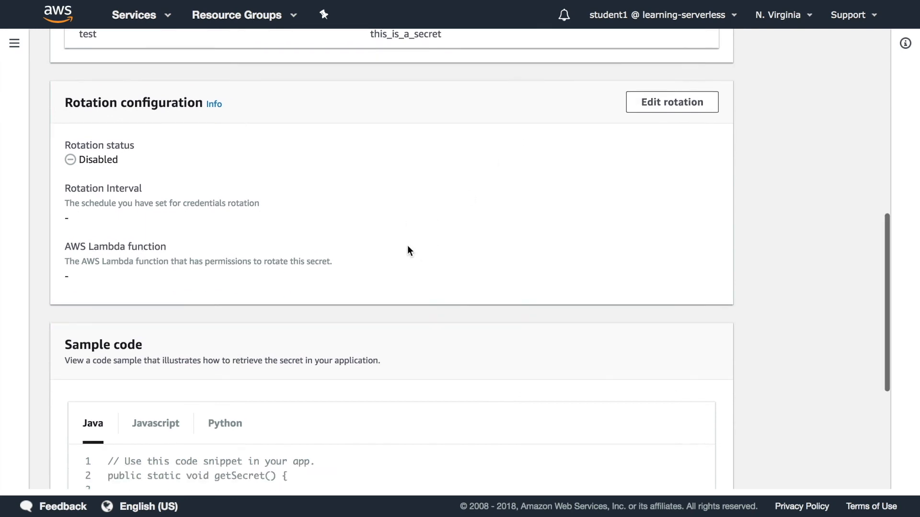
scroll("down", 3)
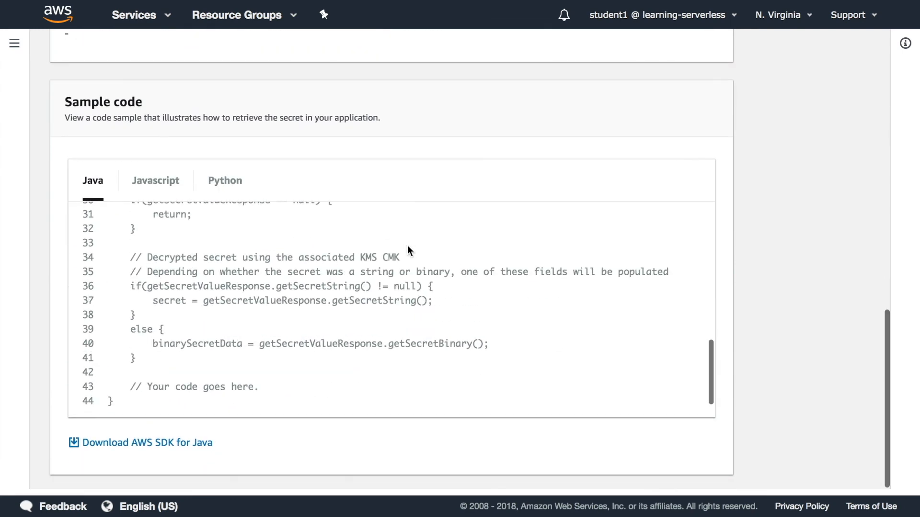